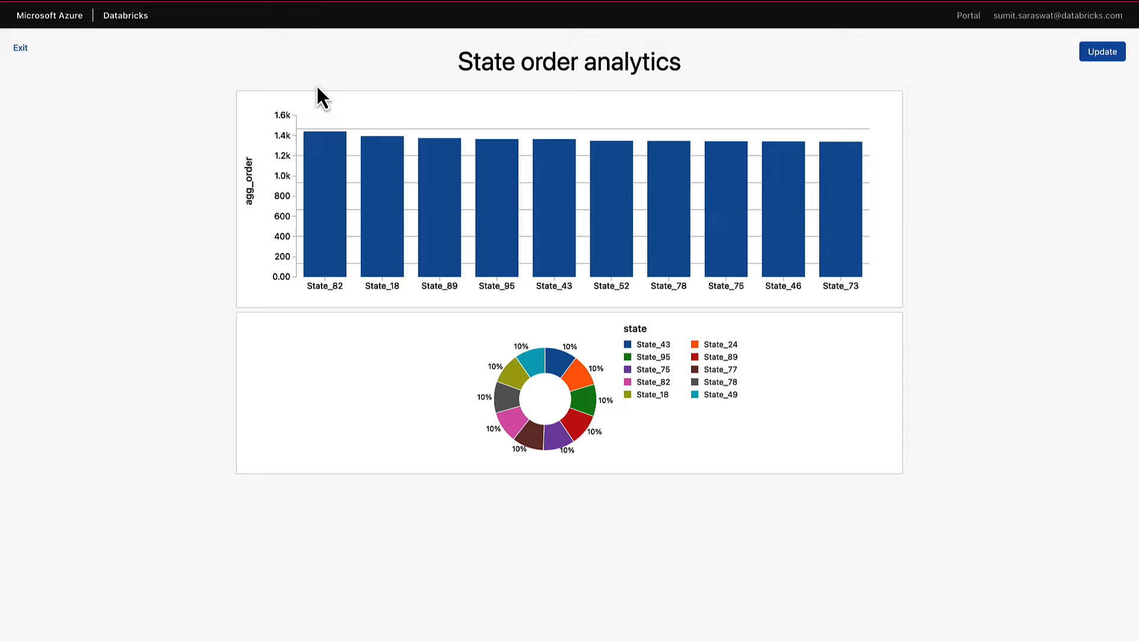
Exit the dashboard view to return to the ConfluentKafkaOrdersIngest notebook
{"action": "left_click", "coordinate": [1103, 51]}
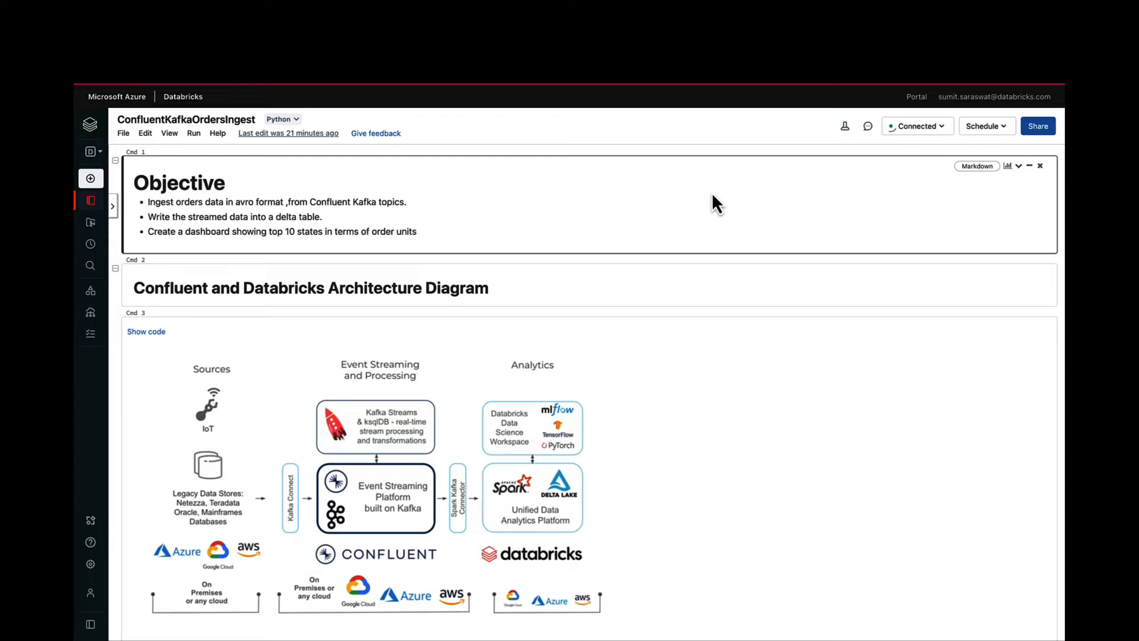
{"action": "scroll", "scroll_direction": "down", "scroll_amount": 3}
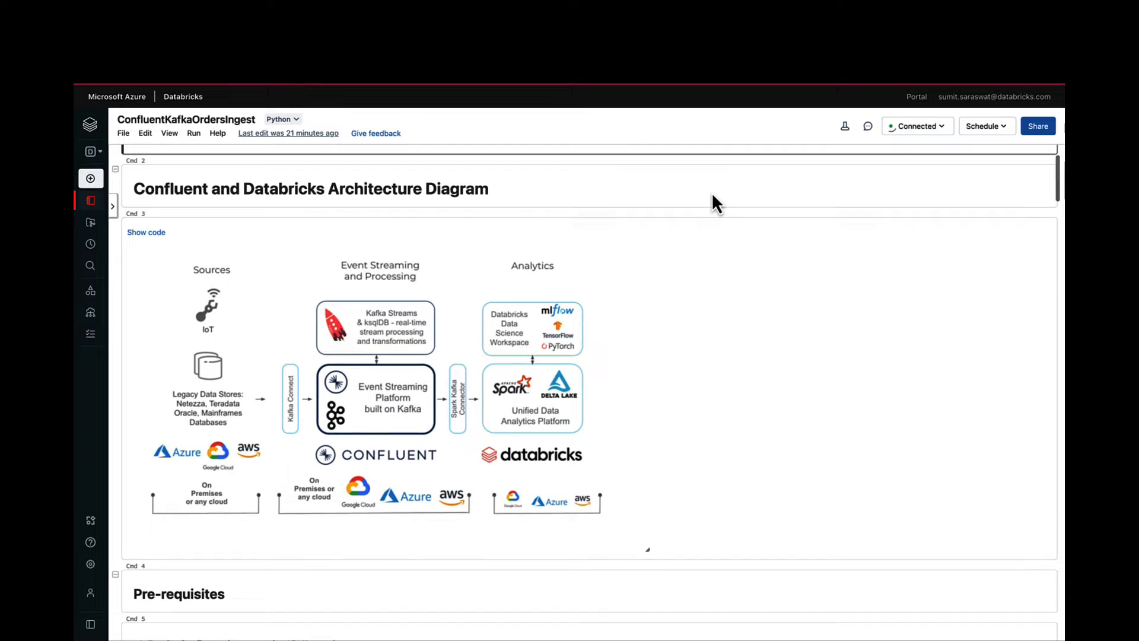
{"action": "mouse_move", "coordinate": [714, 204]}
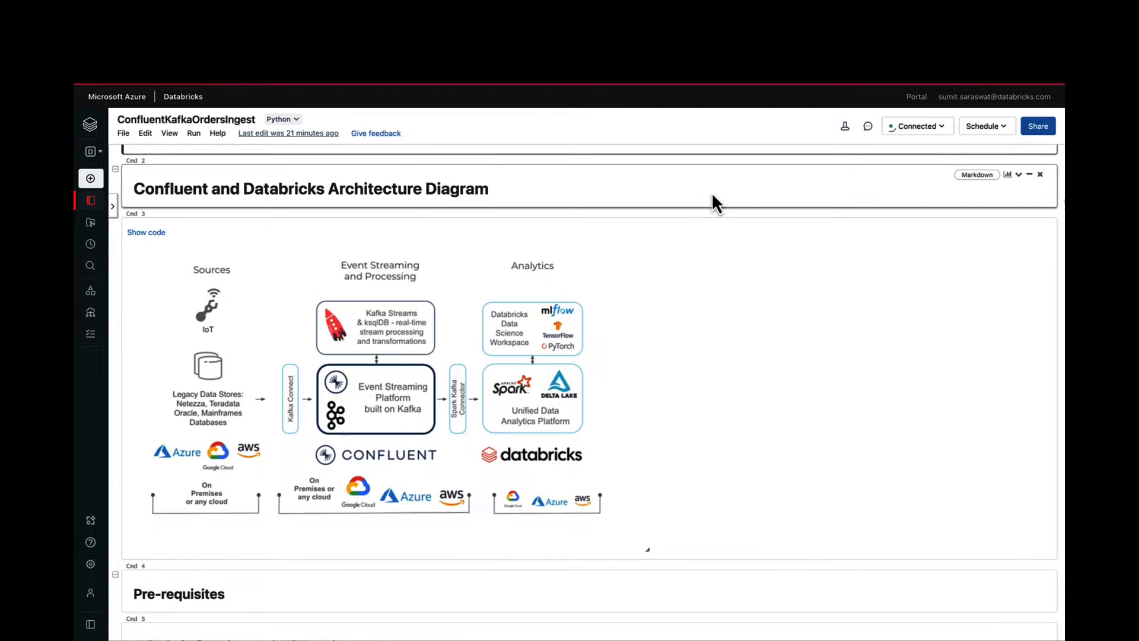
{"action": "scroll", "scroll_direction": "down", "scroll_amount": 3}
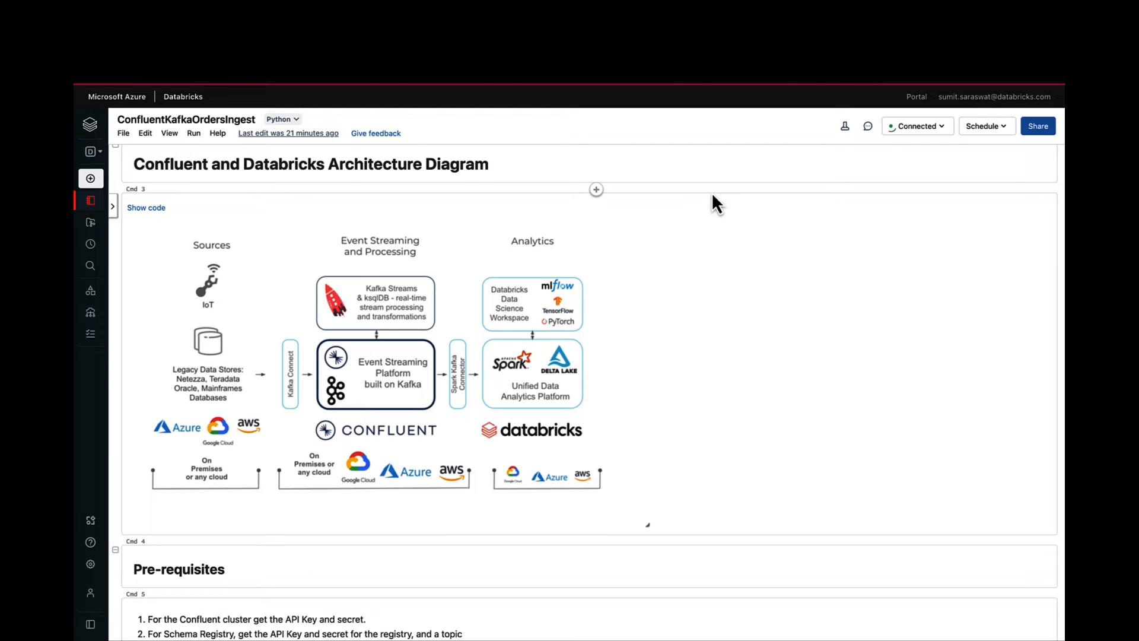
{"action": "scroll", "scroll_direction": "down", "scroll_amount": 3}
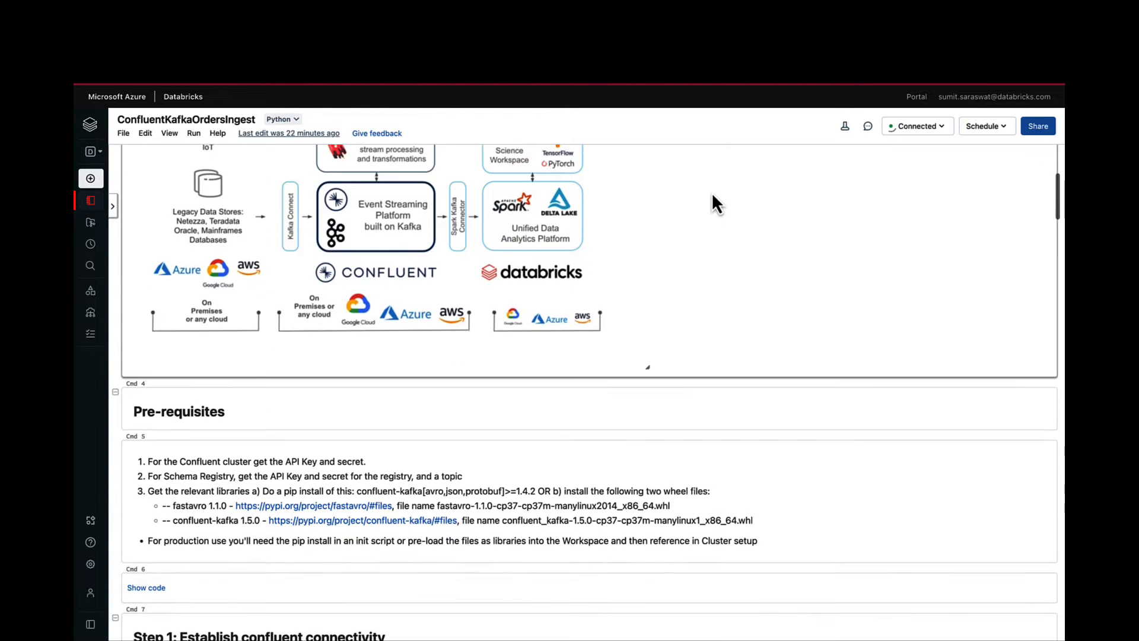
{"action": "scroll", "scroll_direction": "down", "scroll_amount": 3}
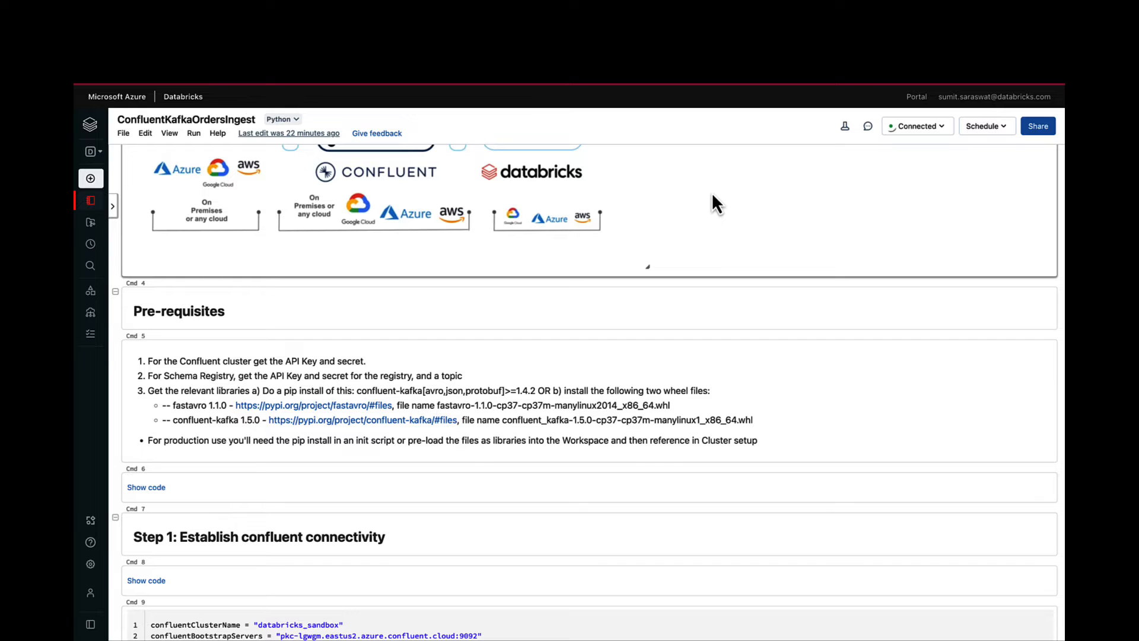
{"action": "scroll", "scroll_direction": "down", "scroll_amount": 3}
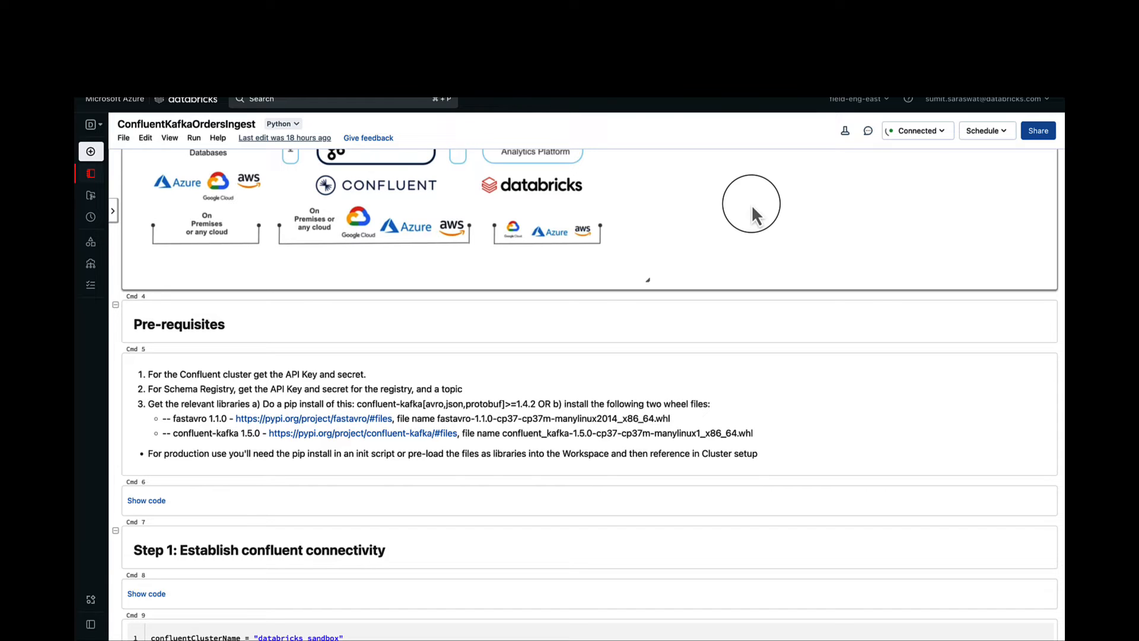
{"action": "scroll", "scroll_direction": "down", "scroll_amount": 3}
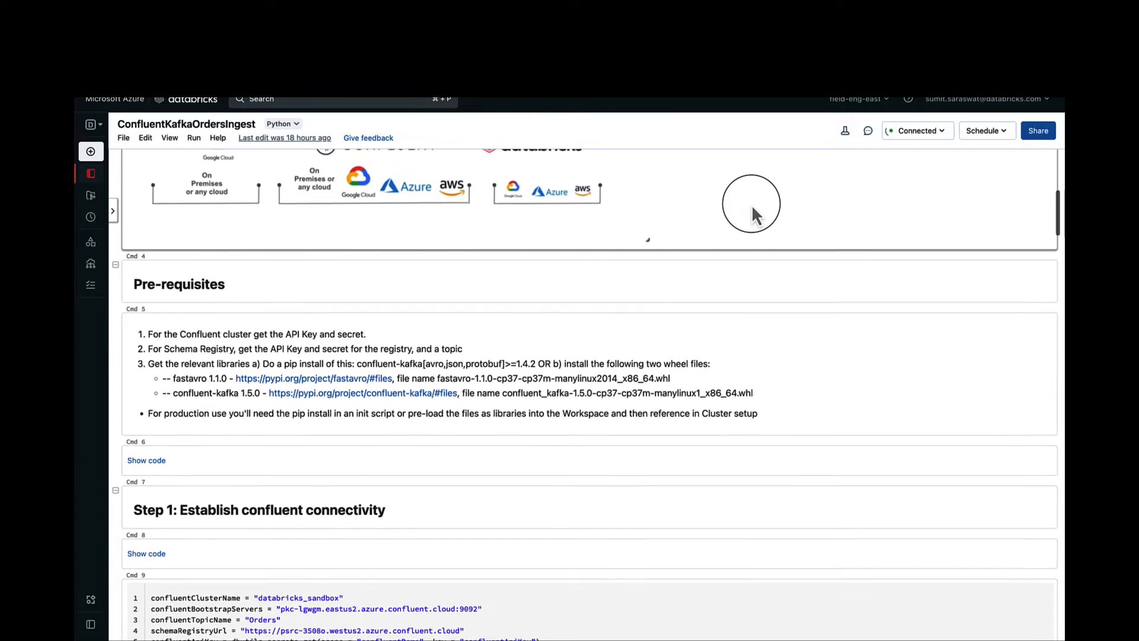
{"action": "scroll", "scroll_direction": "down", "scroll_amount": 3}
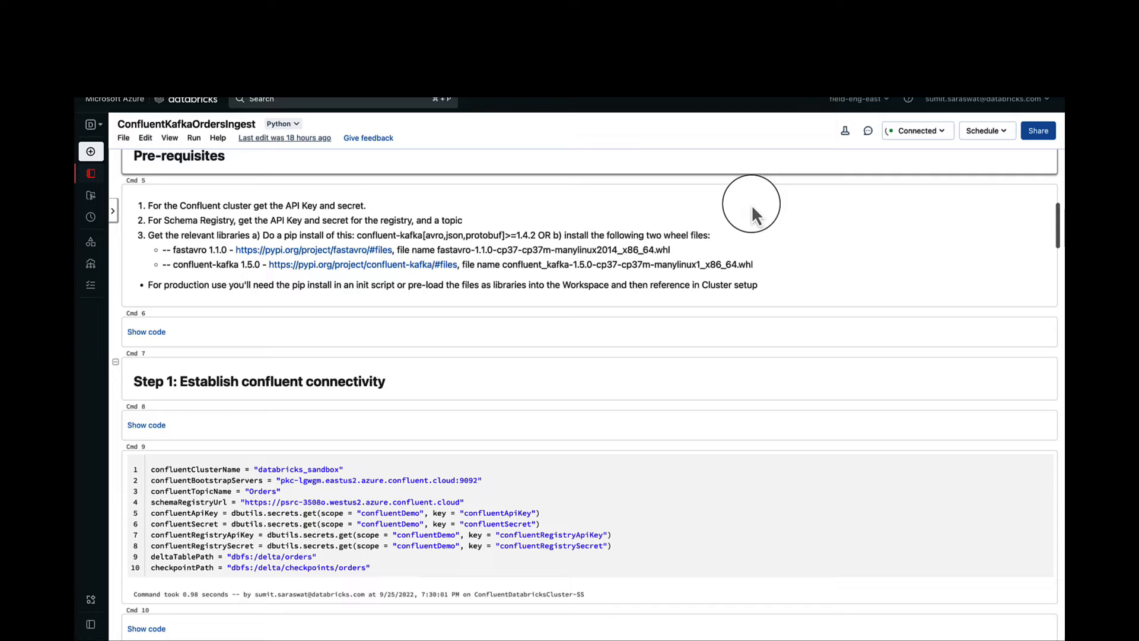
{"action": "scroll", "scroll_direction": "down", "scroll_amount": 3}
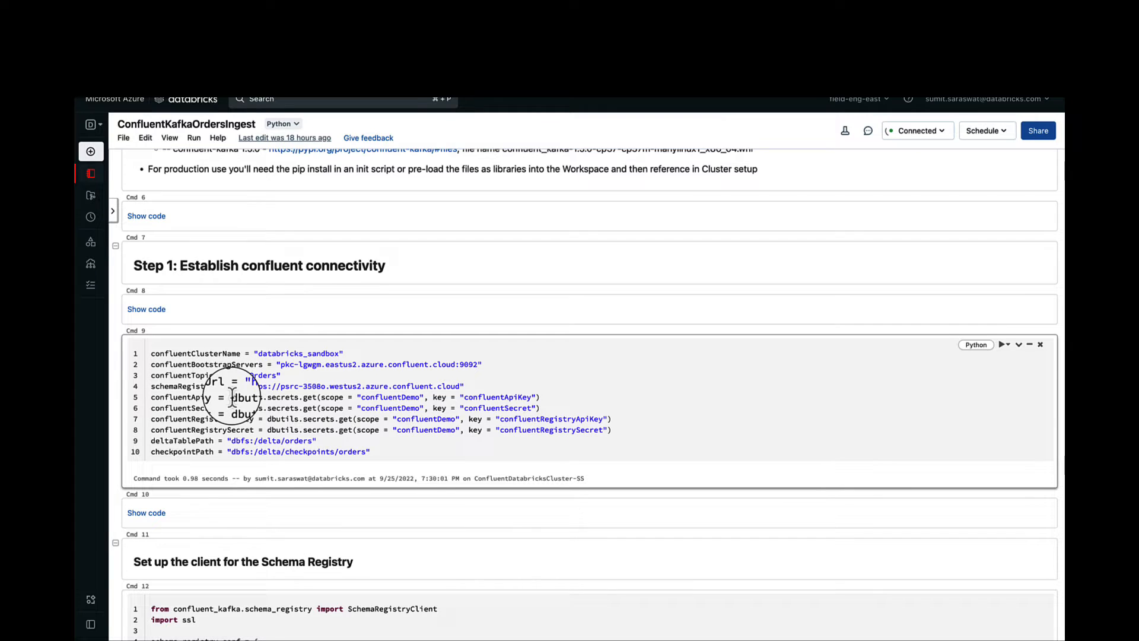
{"action": "scroll", "scroll_direction": "down", "scroll_amount": 3}
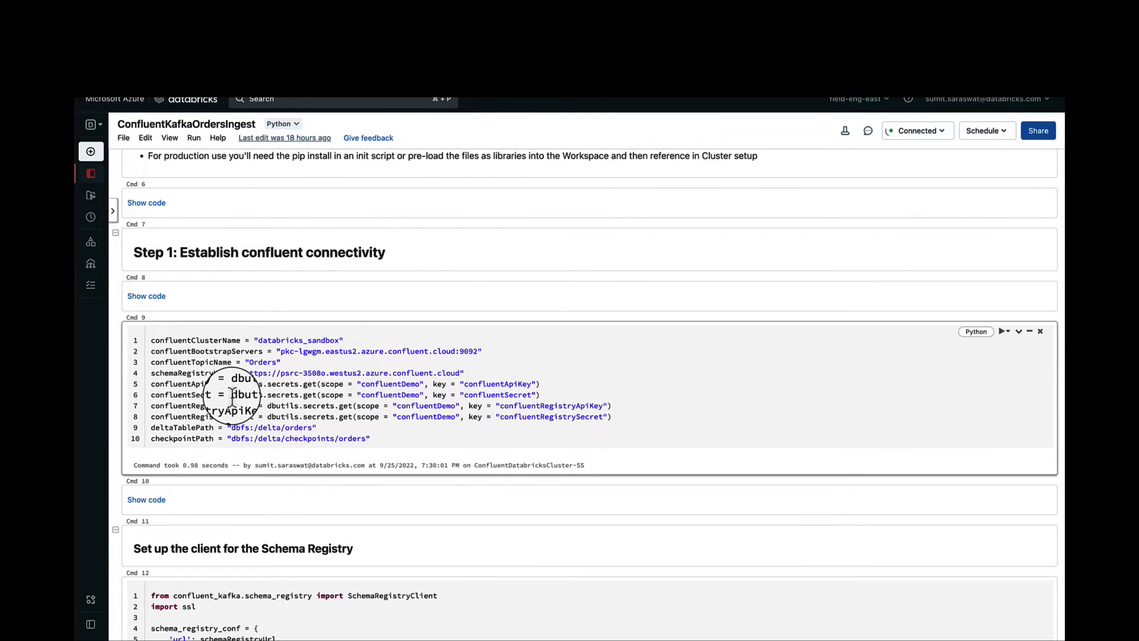
{"action": "scroll", "scroll_direction": "down", "scroll_amount": 3}
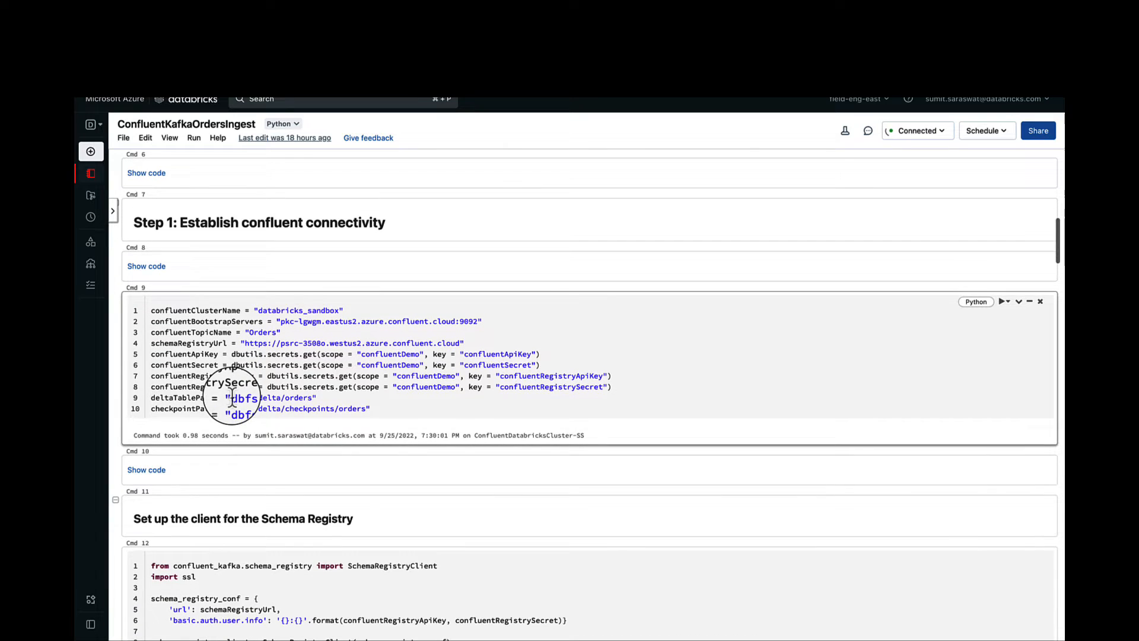
{"action": "scroll", "scroll_direction": "down", "scroll_amount": 3}
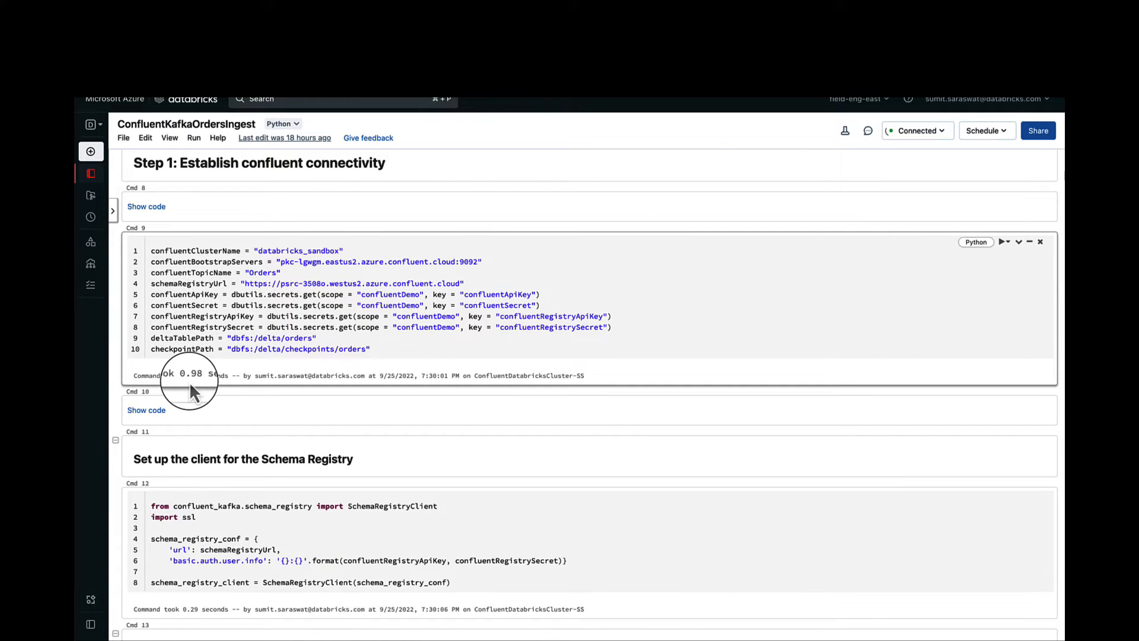
{"action": "scroll", "scroll_direction": "down", "scroll_amount": 3}
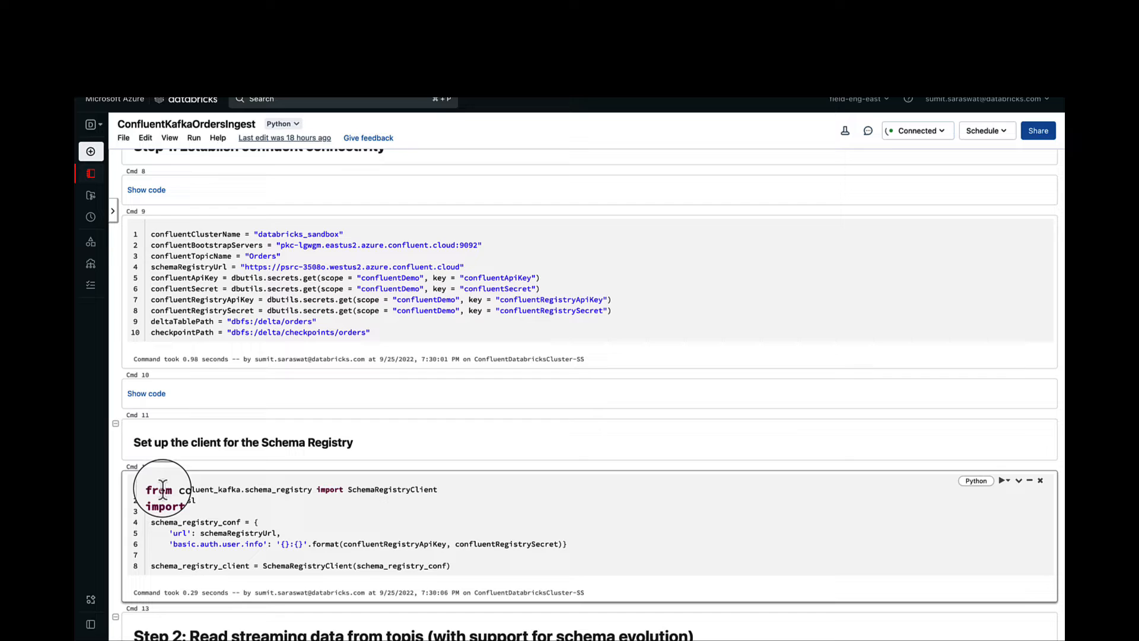
{"action": "scroll", "scroll_direction": "down", "scroll_amount": 3}
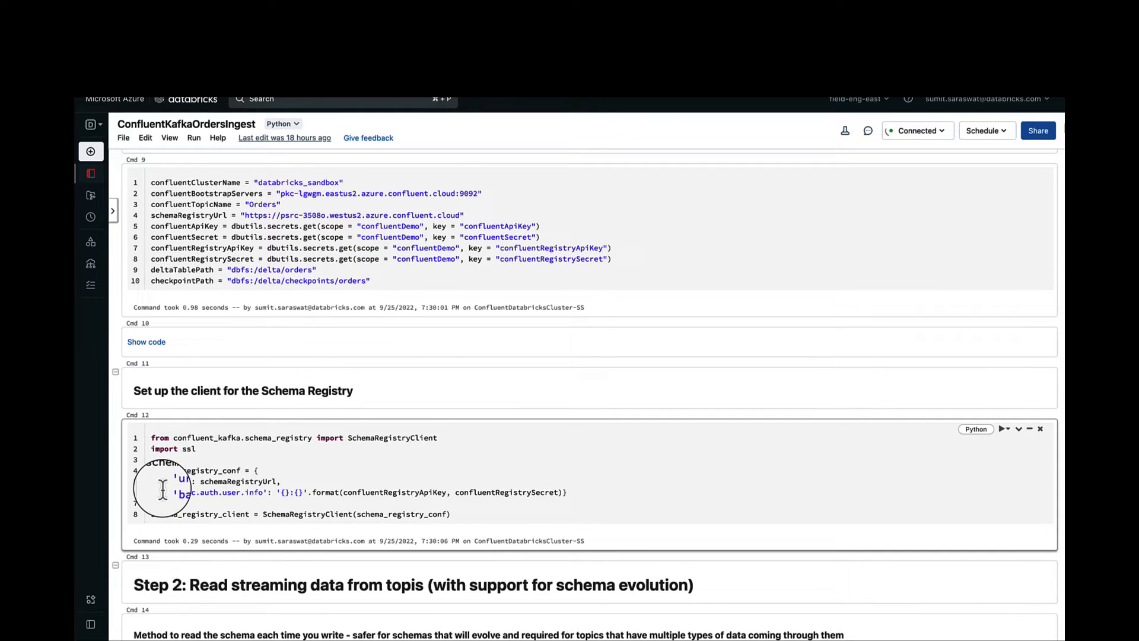
{"action": "mouse_move", "coordinate": [527, 174]}
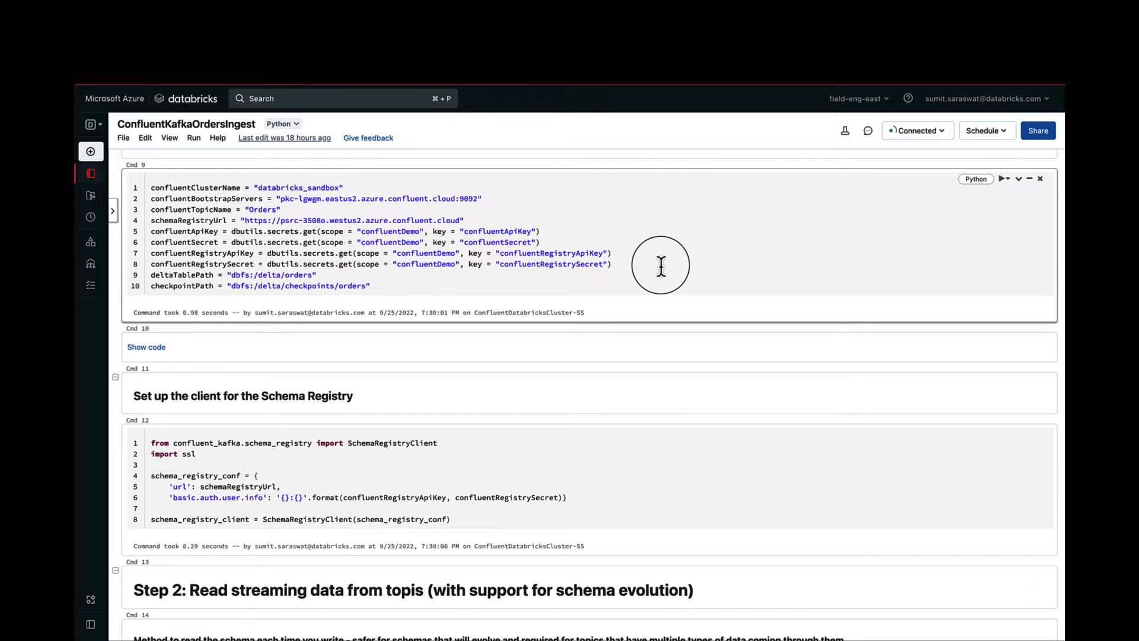
{"action": "scroll", "scroll_direction": "down", "scroll_amount": 3}
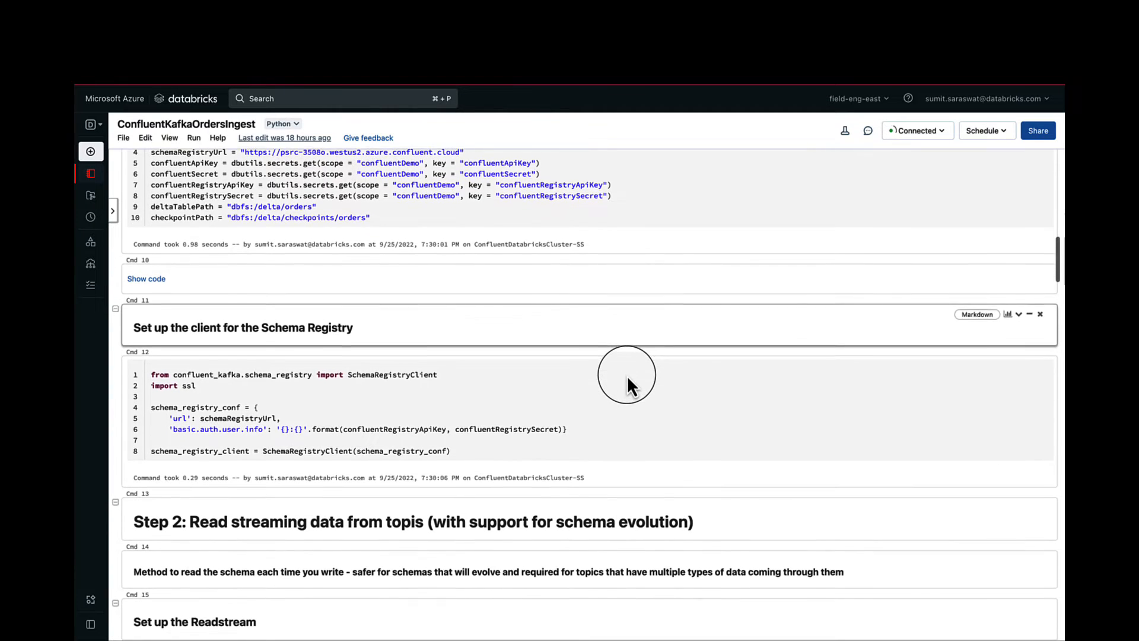
Scroll to the display(ordersTestDf) cell and view the live streaming metrics dashboard
{"action": "scroll", "scroll_direction": "down", "scroll_amount": 3}
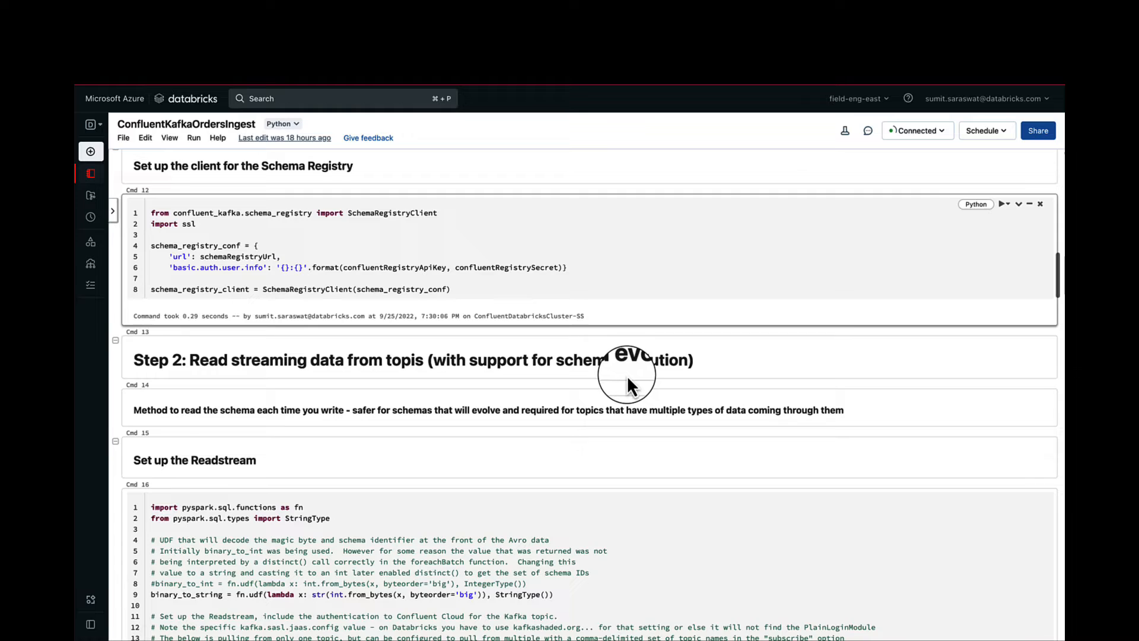
{"action": "scroll", "scroll_direction": "down", "scroll_amount": 3}
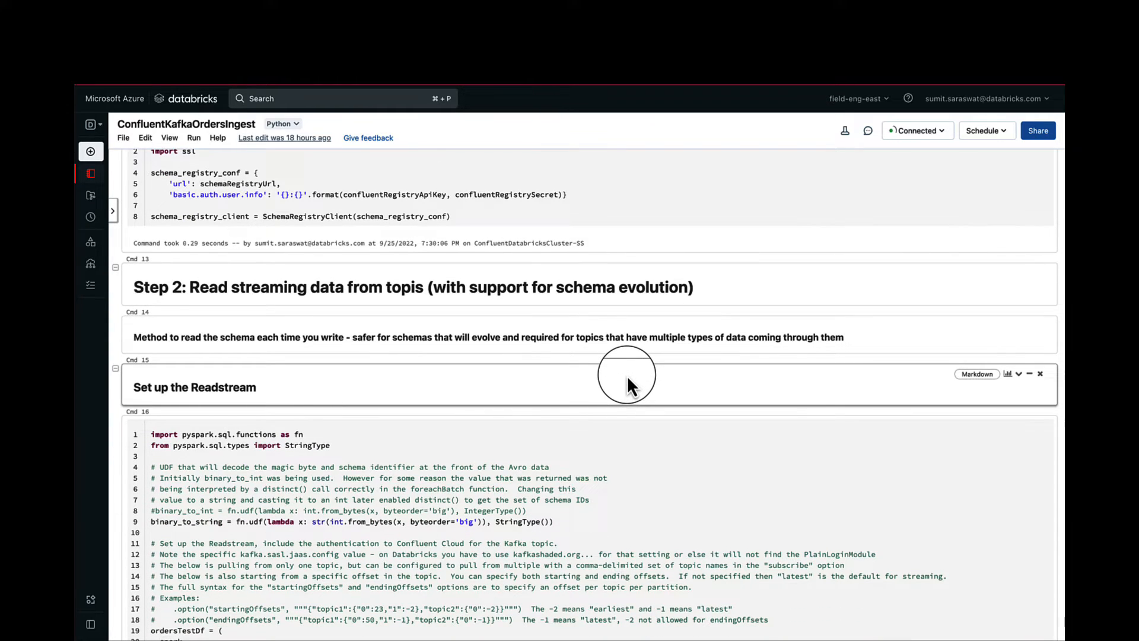
{"action": "scroll", "scroll_direction": "down", "scroll_amount": 3}
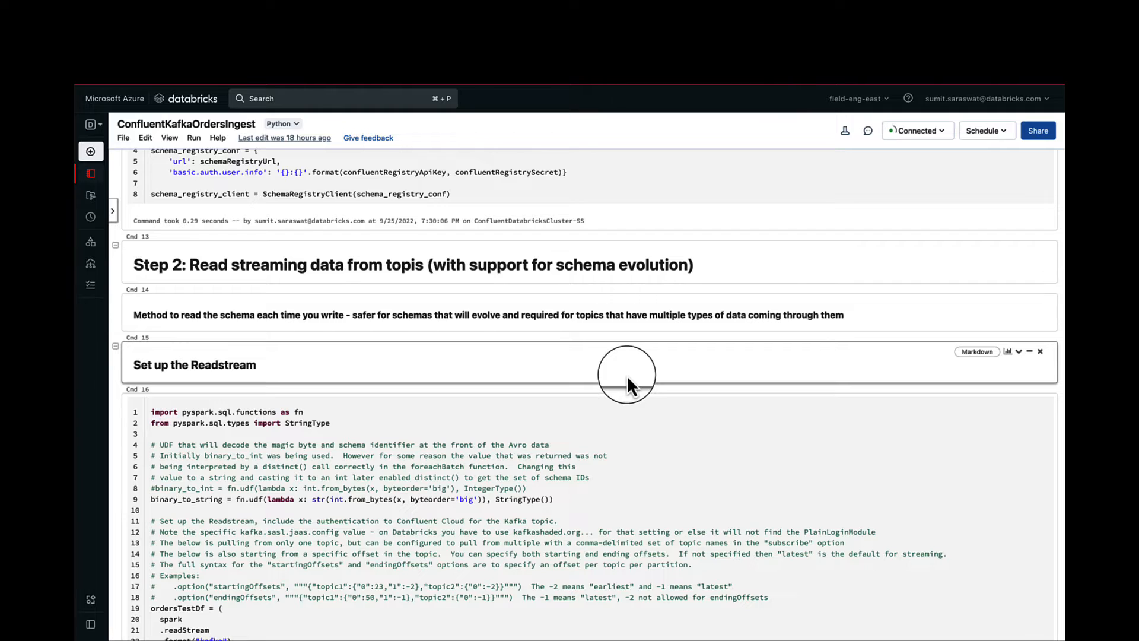
{"action": "scroll", "scroll_direction": "down", "scroll_amount": 3}
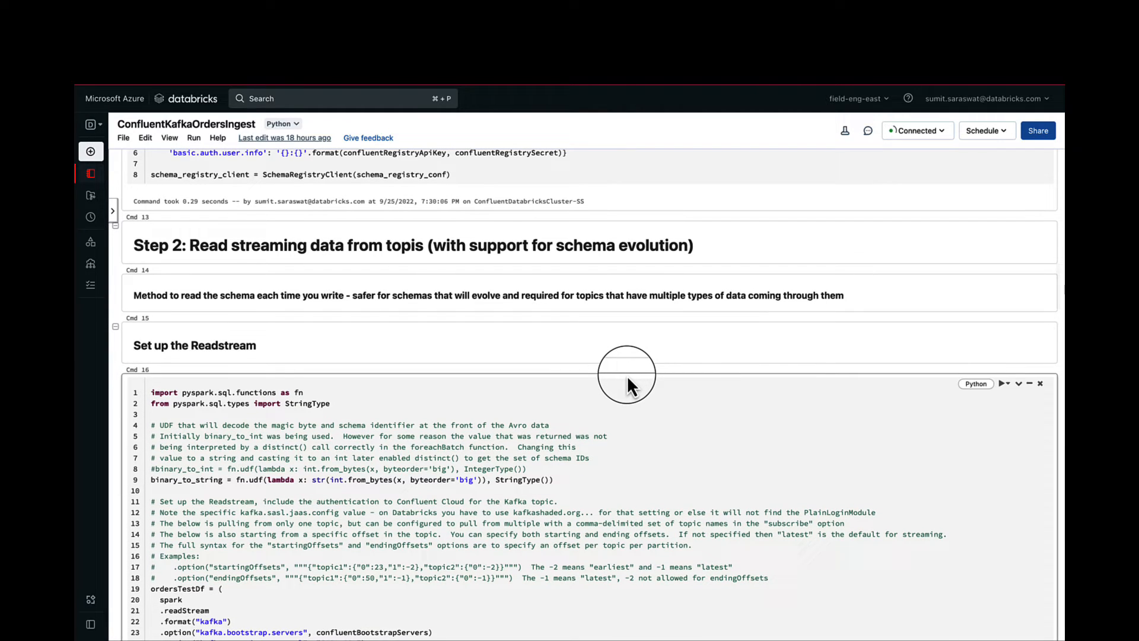
{"action": "scroll", "scroll_direction": "down", "scroll_amount": 3}
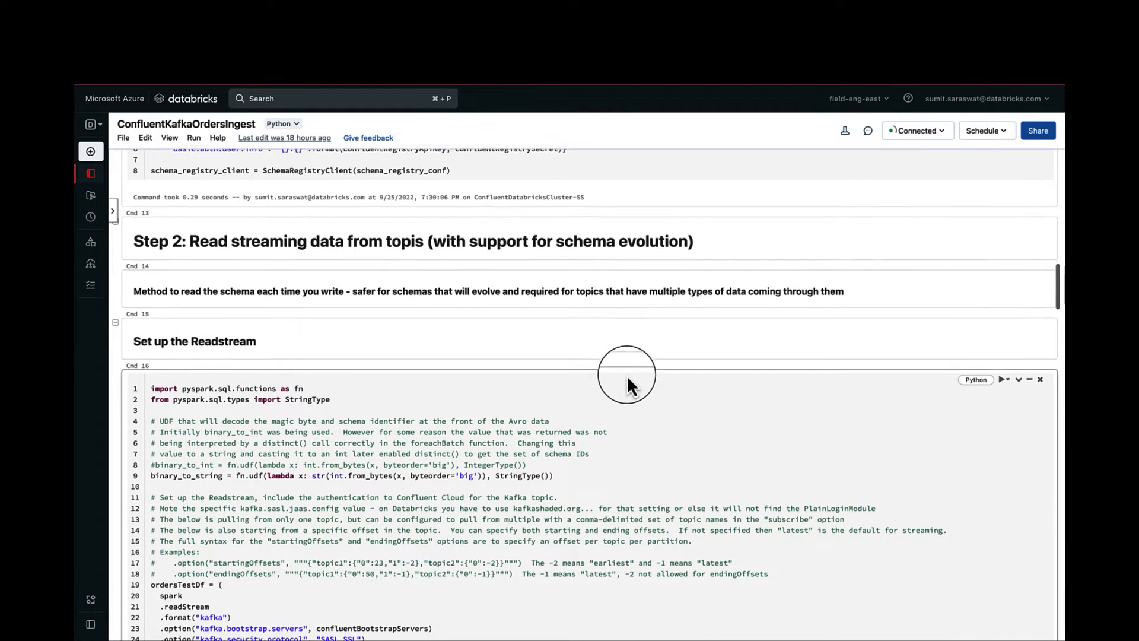
{"action": "scroll", "scroll_direction": "down", "scroll_amount": 3}
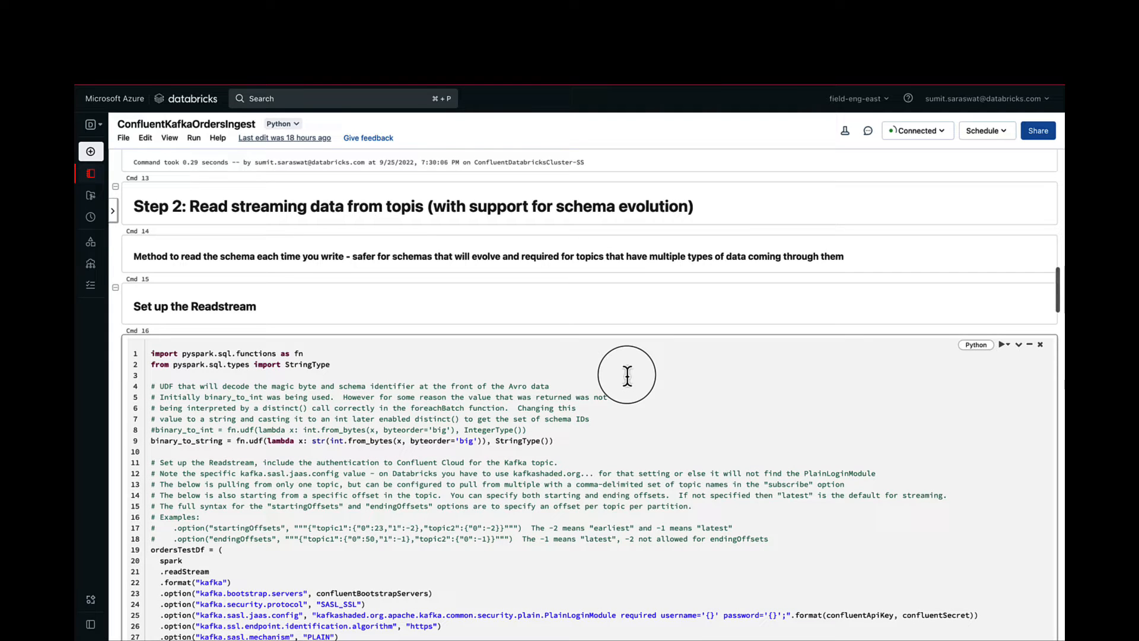
{"action": "scroll", "scroll_direction": "down", "scroll_amount": 3}
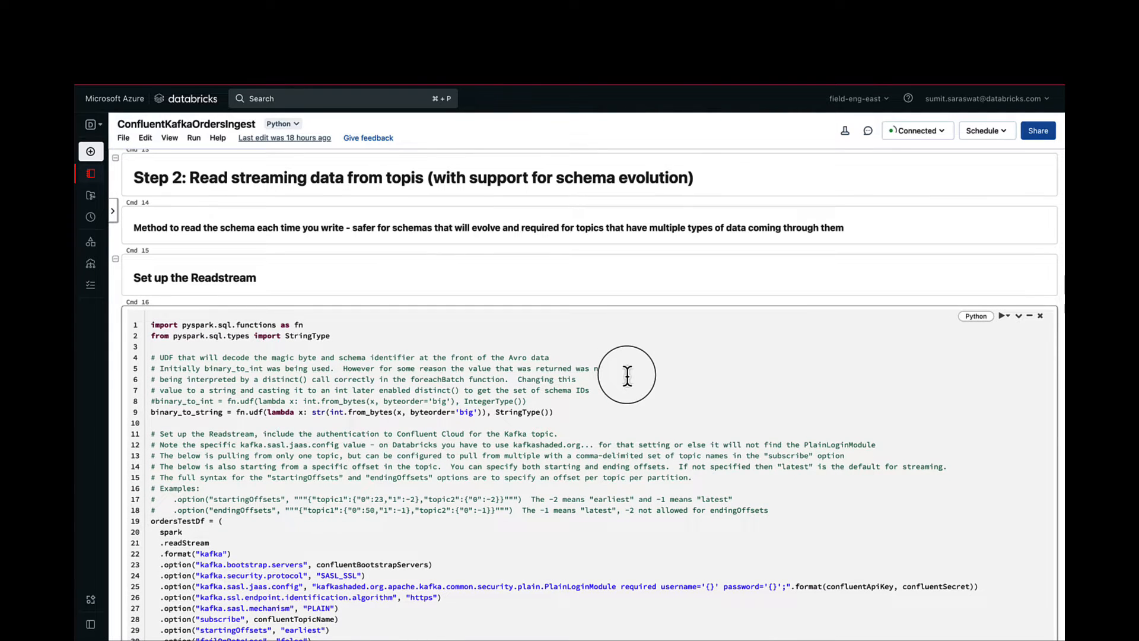
{"action": "scroll", "scroll_direction": "down", "scroll_amount": 3}
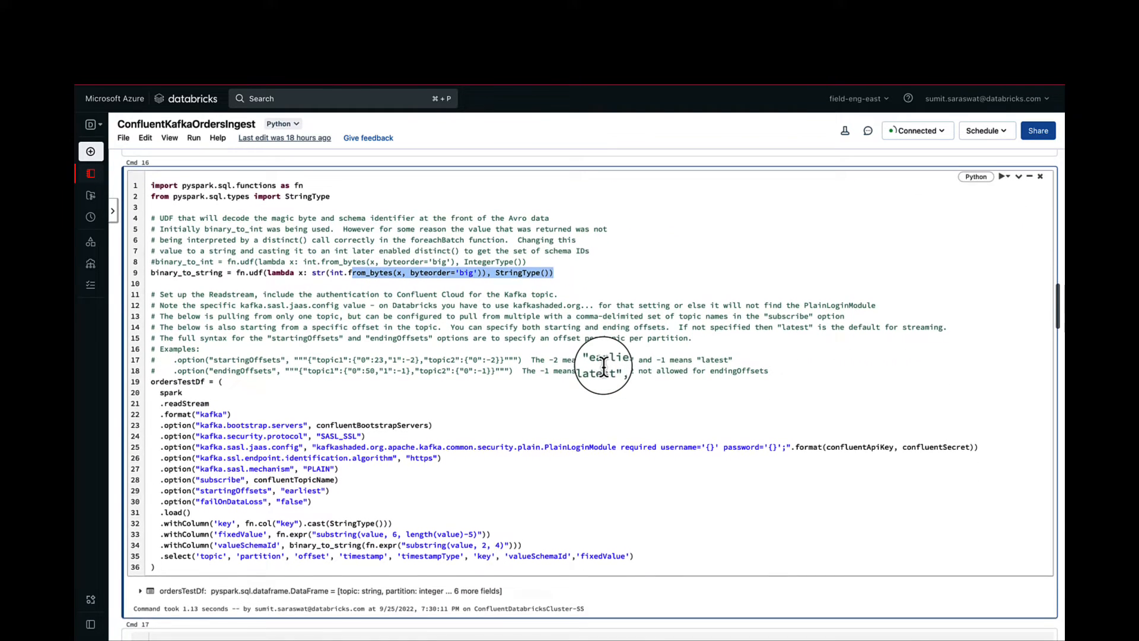
{"action": "scroll", "scroll_direction": "down", "scroll_amount": 3}
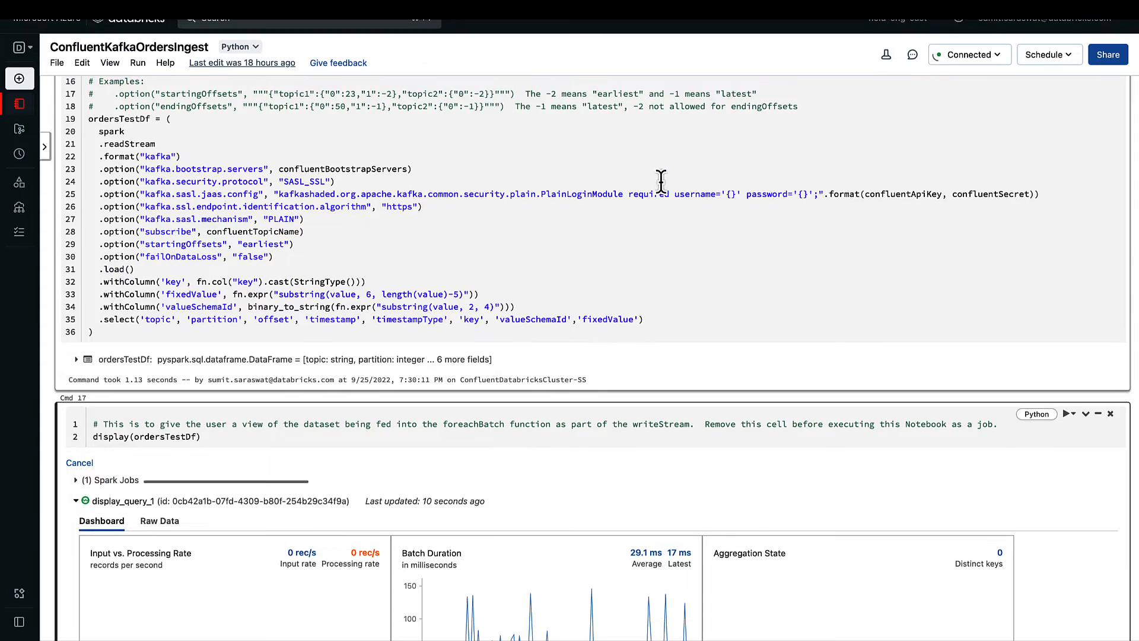
Scroll down to the Step 3: Write data to delta table heading
{"action": "scroll", "scroll_direction": "down", "scroll_amount": 3}
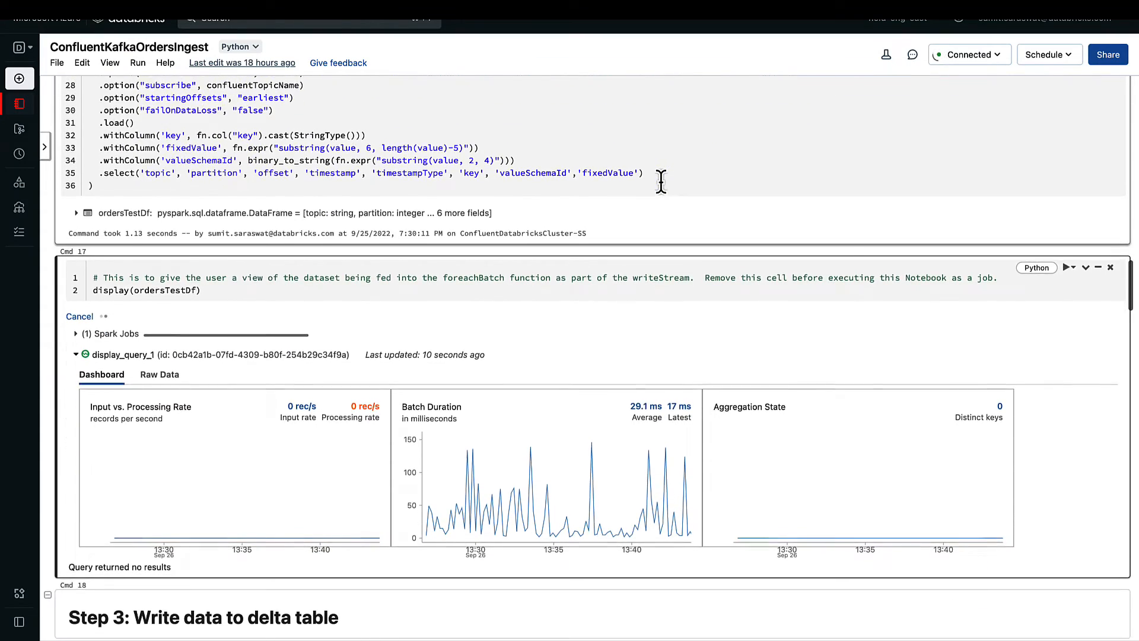
{"action": "scroll", "scroll_direction": "down", "scroll_amount": 3}
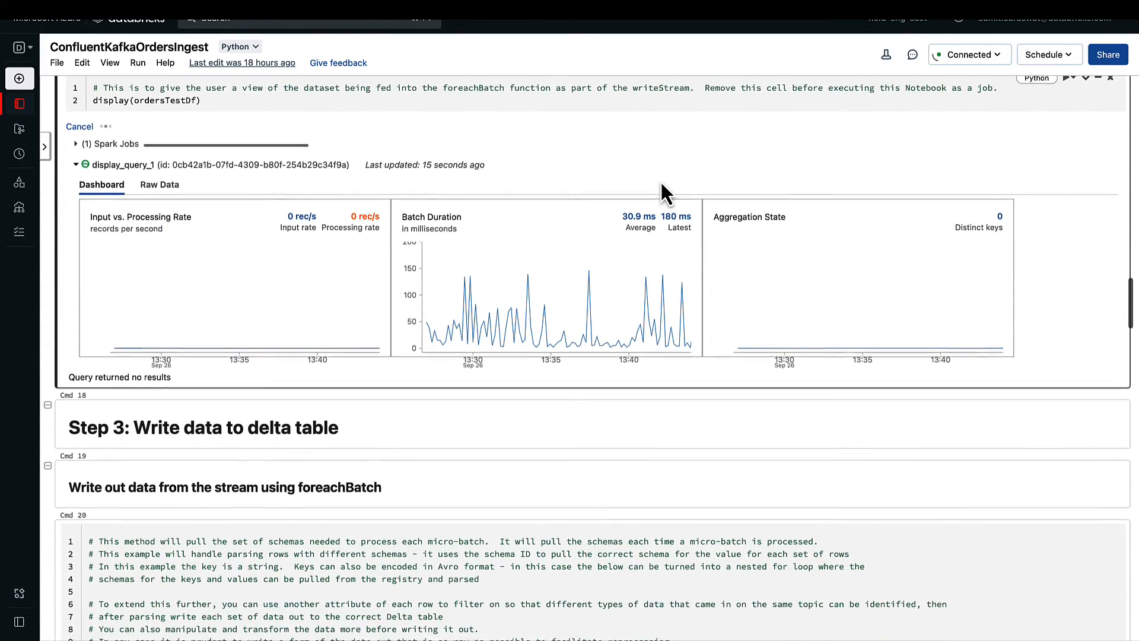
{"action": "scroll", "scroll_direction": "down", "scroll_amount": 3}
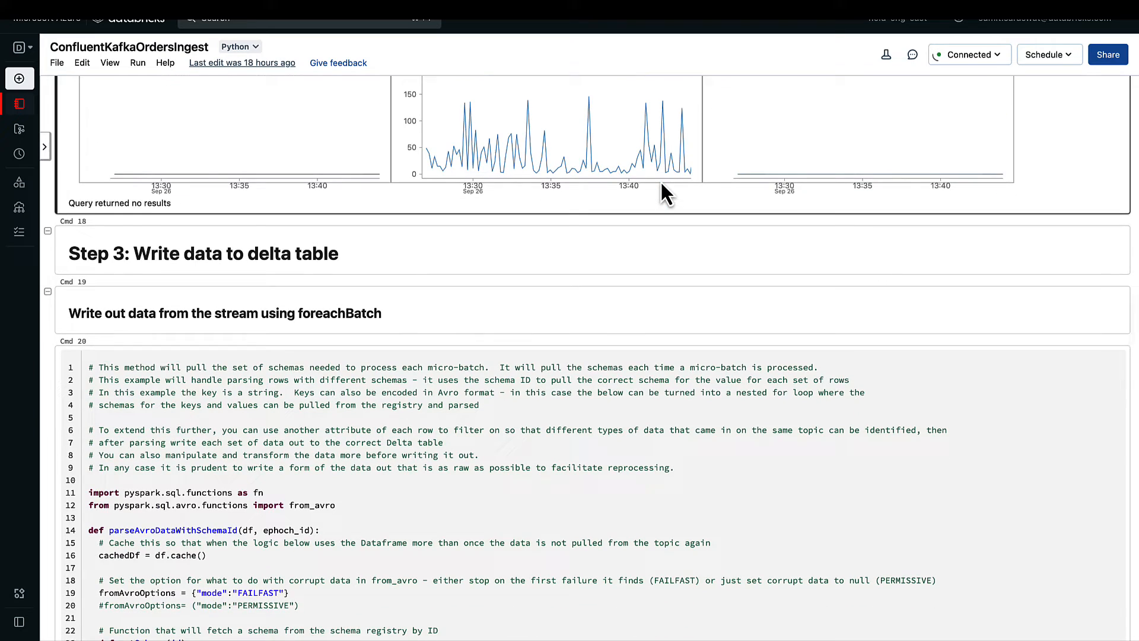
Scroll through the parseAvroDataWithSchemaId foreachBatch cell and the running writeStream cell
{"action": "scroll", "scroll_direction": "down", "scroll_amount": 3}
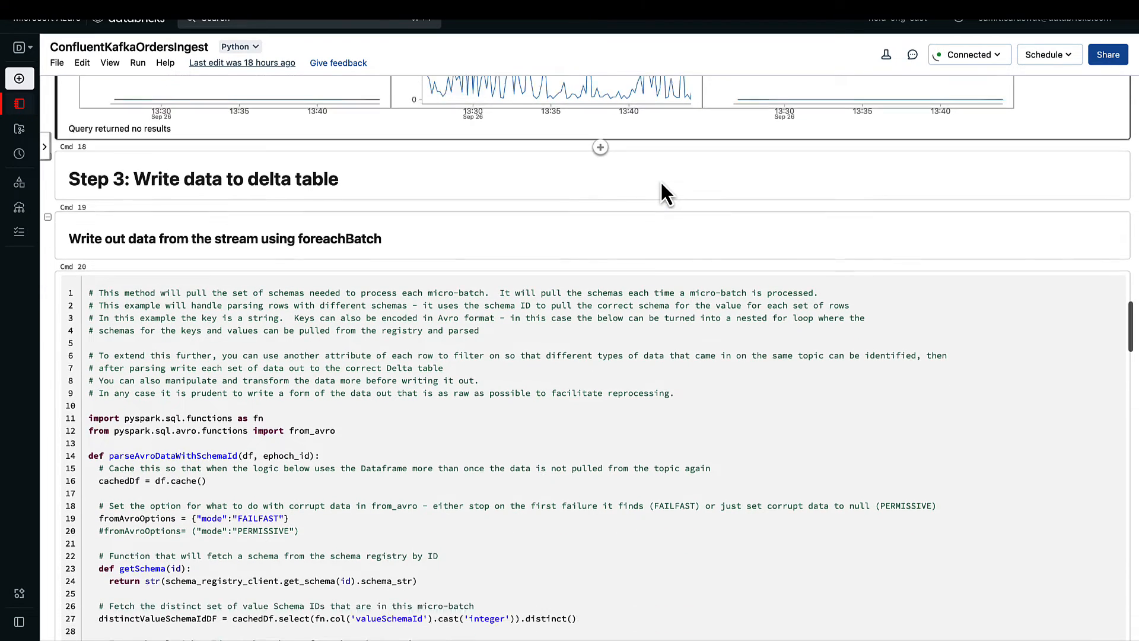
{"action": "scroll", "scroll_direction": "down", "scroll_amount": 3}
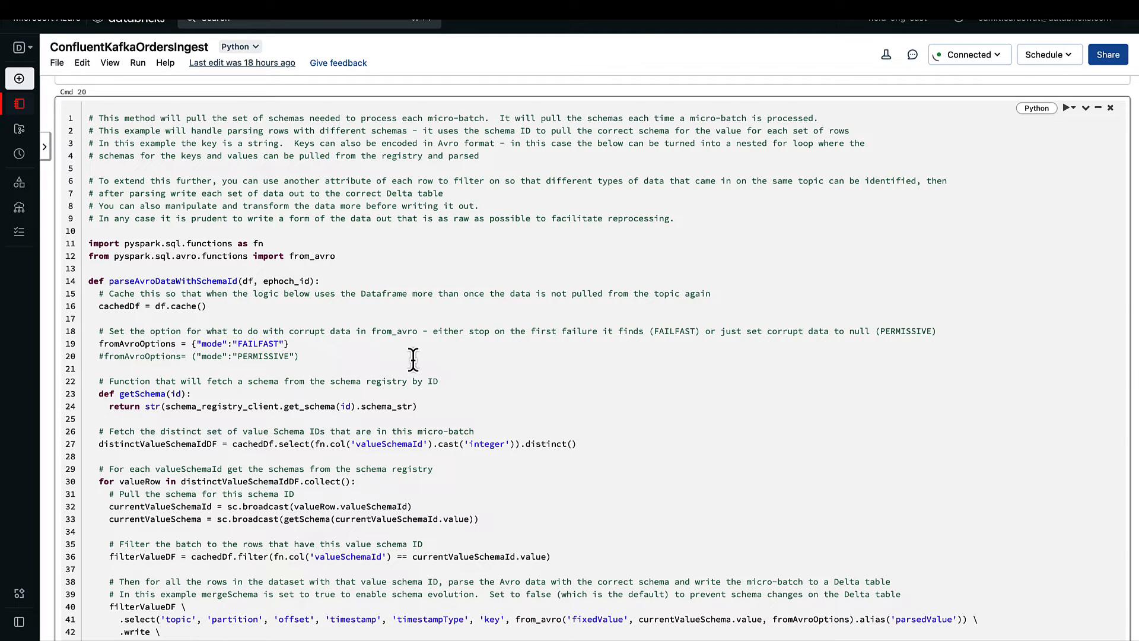
{"action": "scroll", "scroll_direction": "down", "scroll_amount": 3}
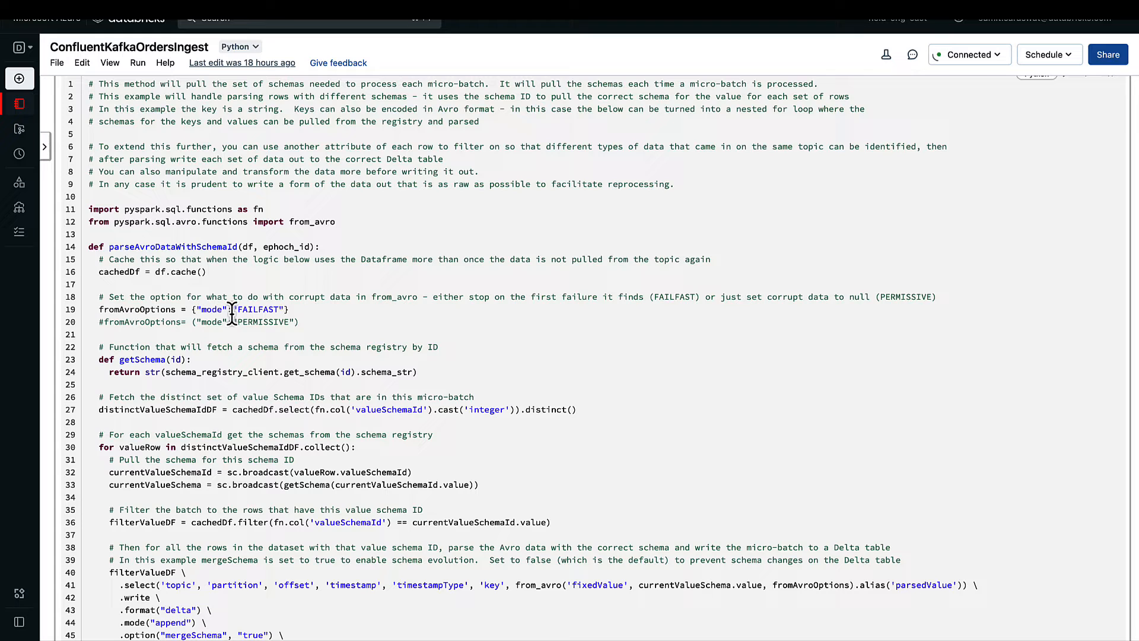
{"action": "scroll", "scroll_direction": "down", "scroll_amount": 3}
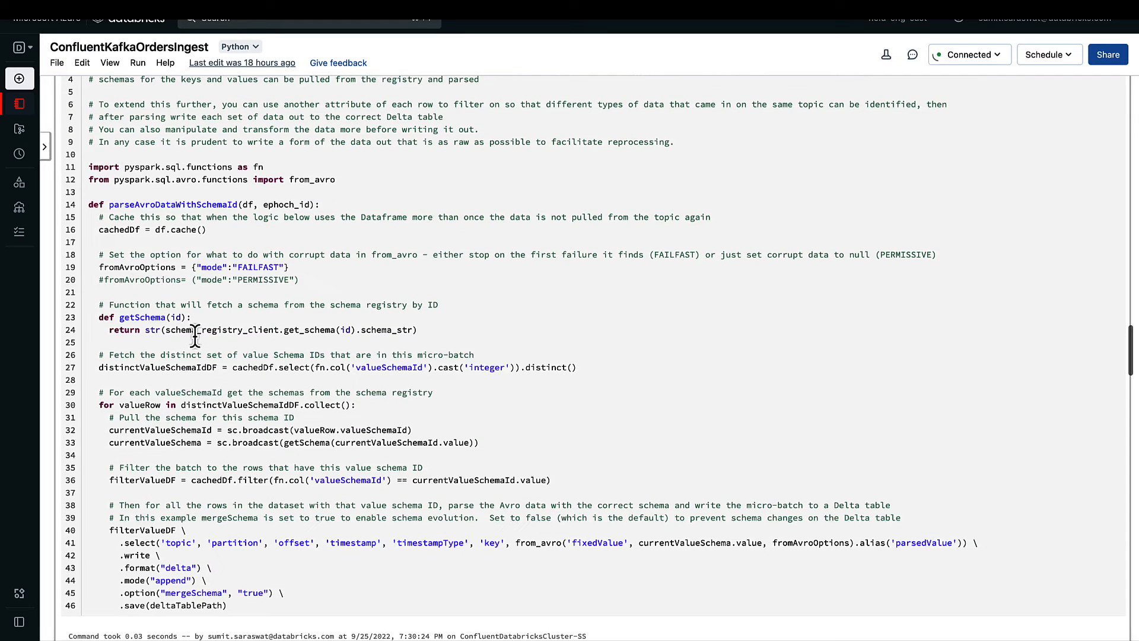
{"action": "scroll", "scroll_direction": "down", "scroll_amount": 3}
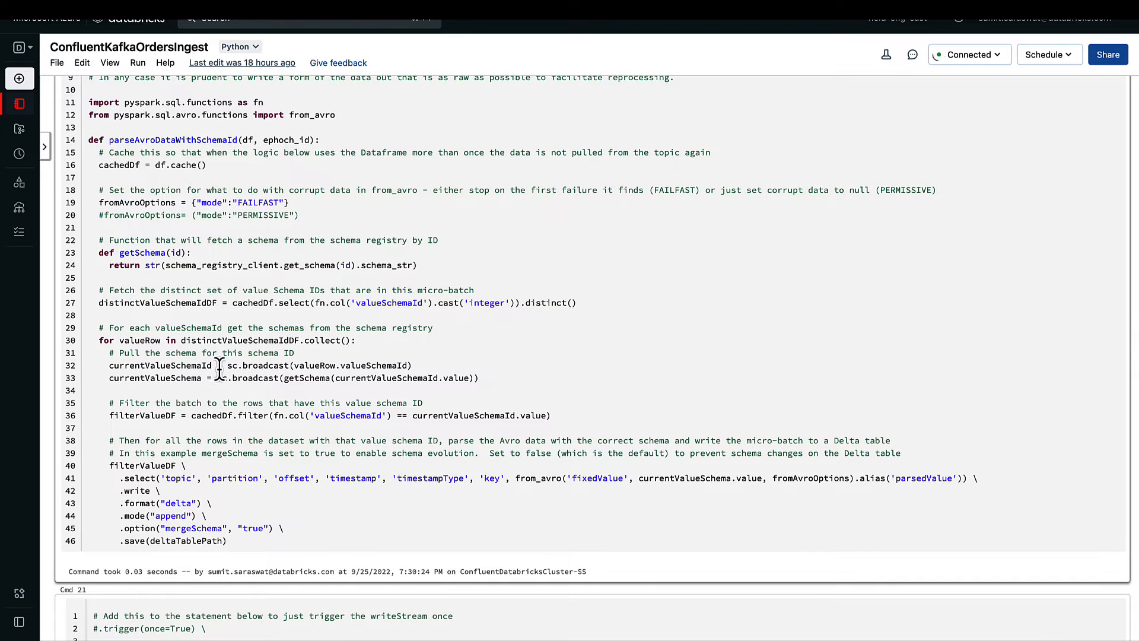
{"action": "mouse_move", "coordinate": [418, 385]}
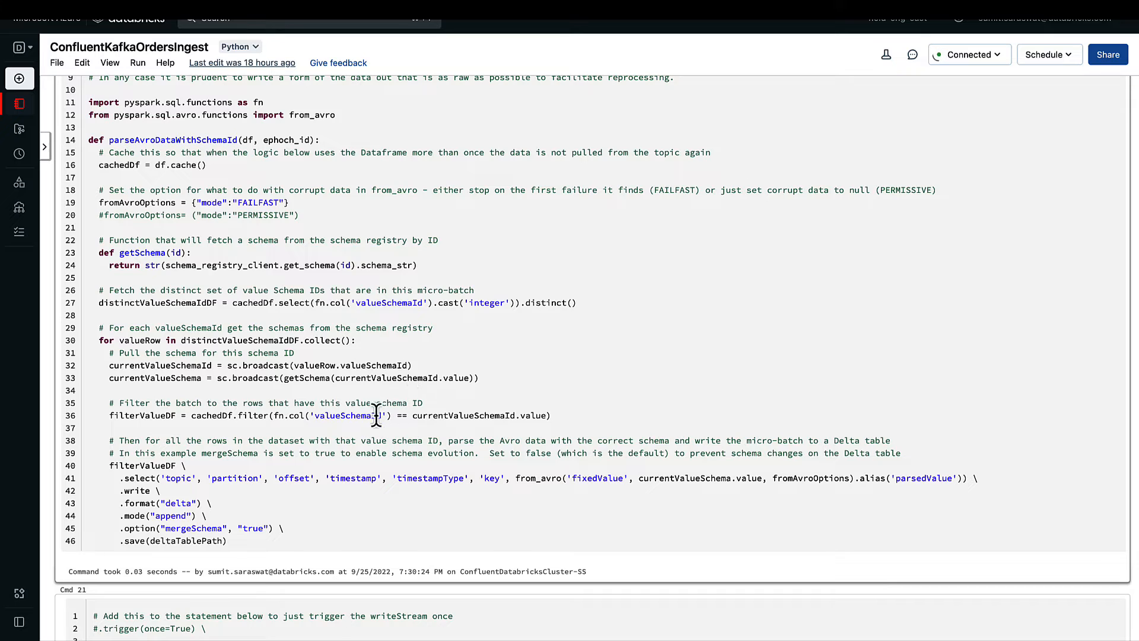
{"action": "mouse_move", "coordinate": [551, 416]}
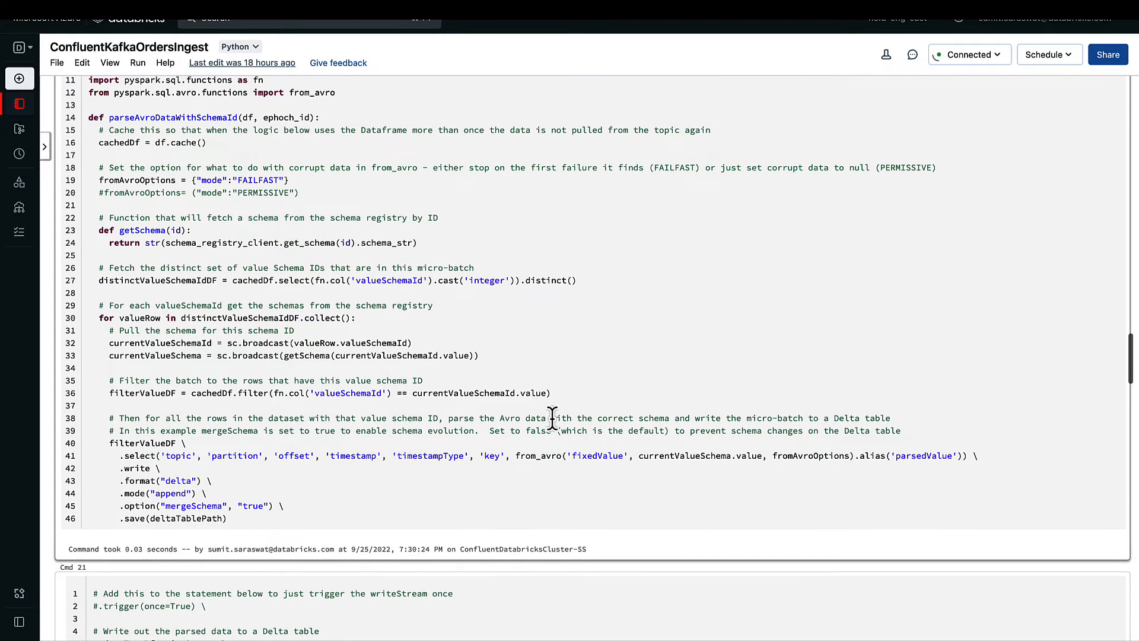
{"action": "mouse_move", "coordinate": [311, 465]}
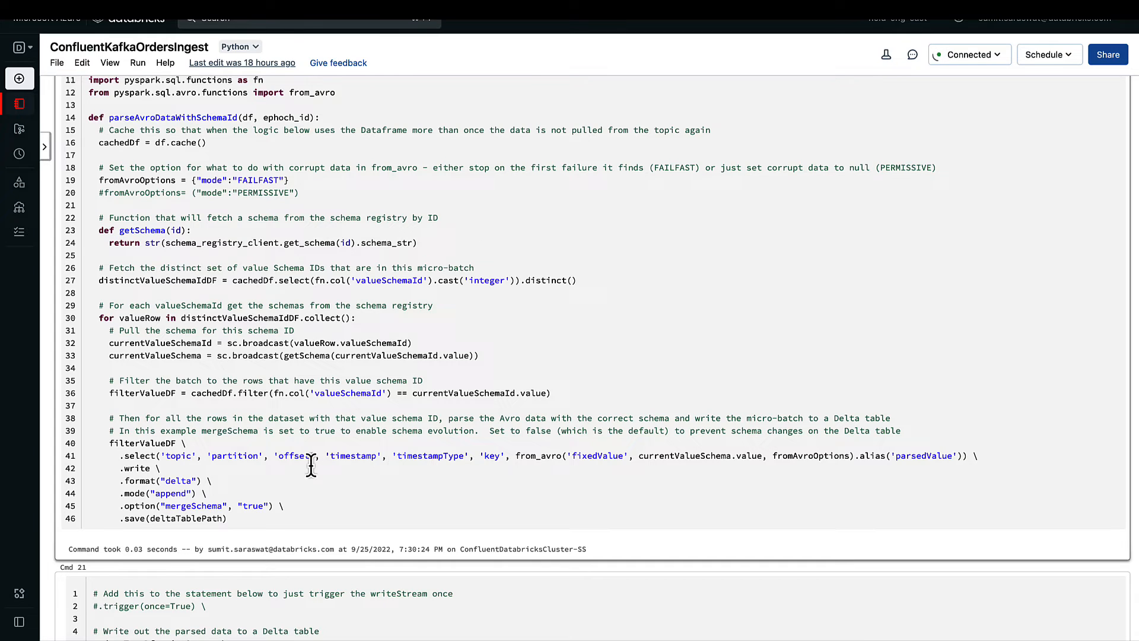
{"action": "mouse_move", "coordinate": [251, 460]}
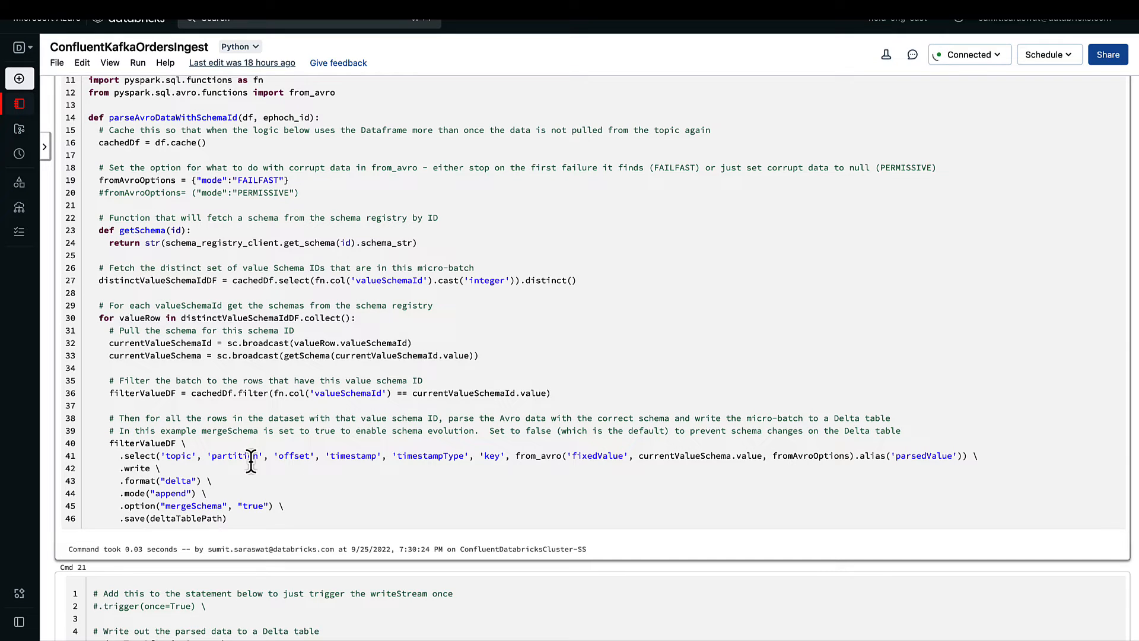
{"action": "mouse_move", "coordinate": [254, 477]}
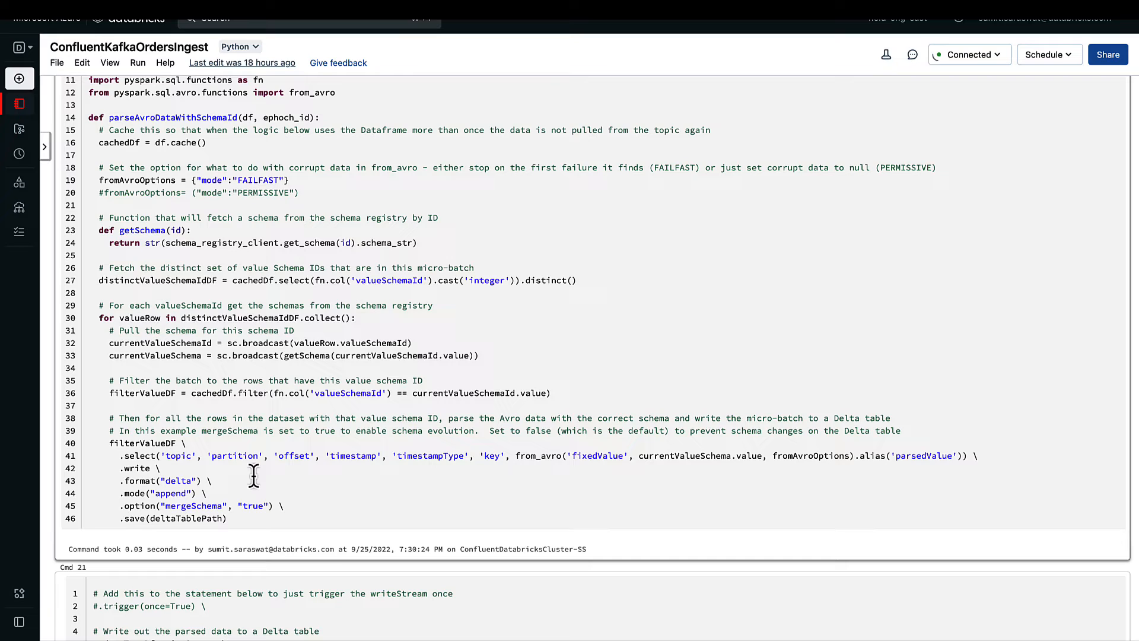
{"action": "mouse_move", "coordinate": [164, 480]}
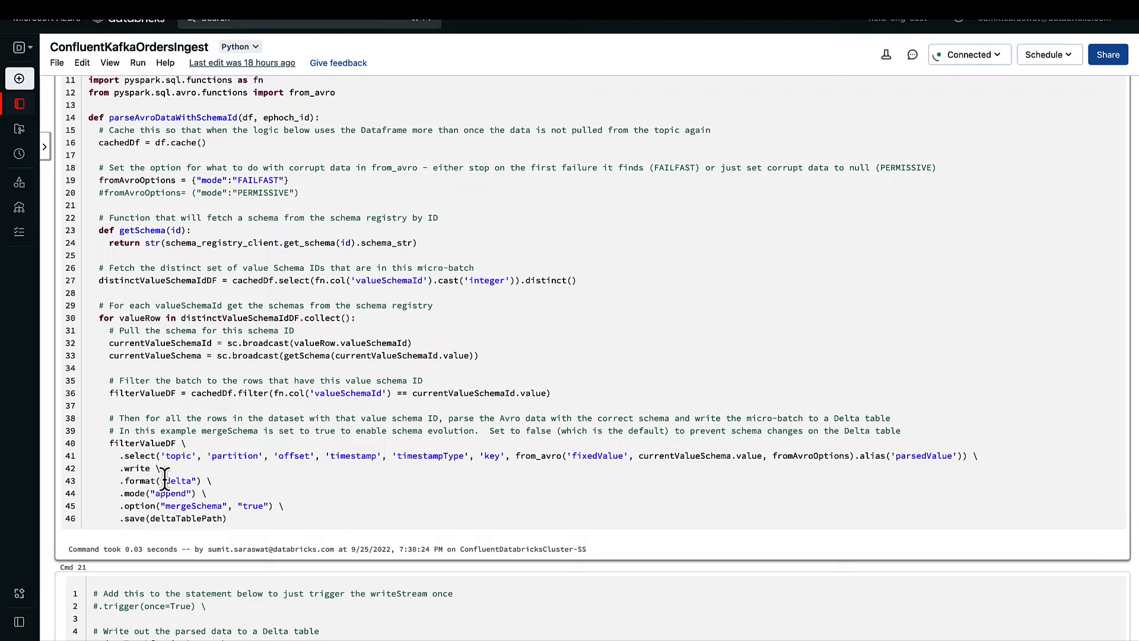
{"action": "mouse_move", "coordinate": [146, 455]}
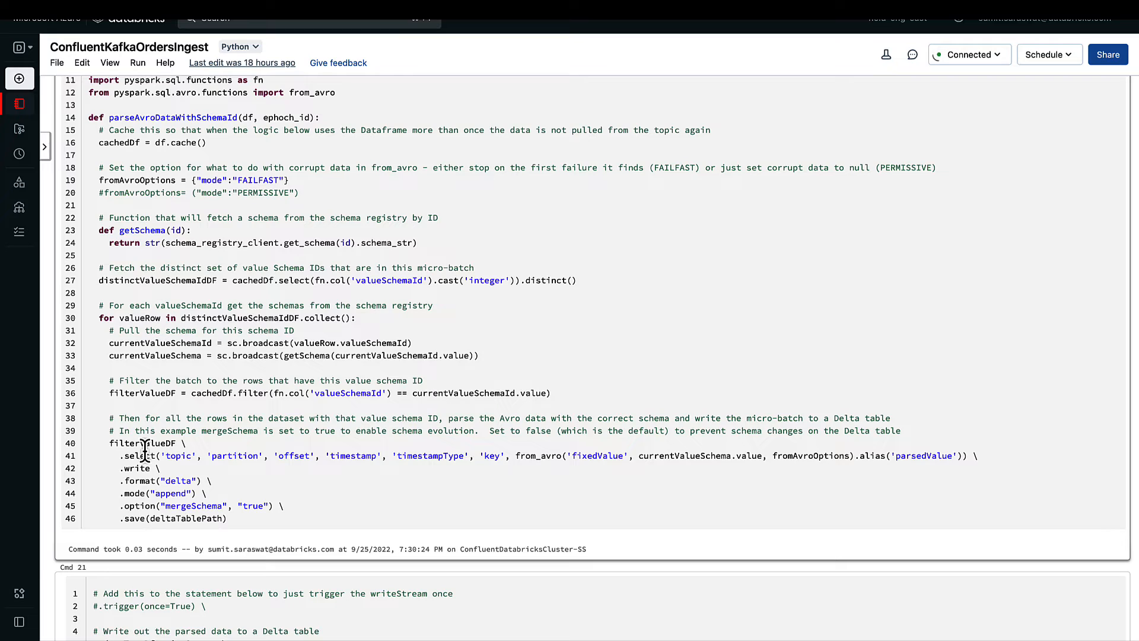
{"action": "mouse_move", "coordinate": [173, 492]}
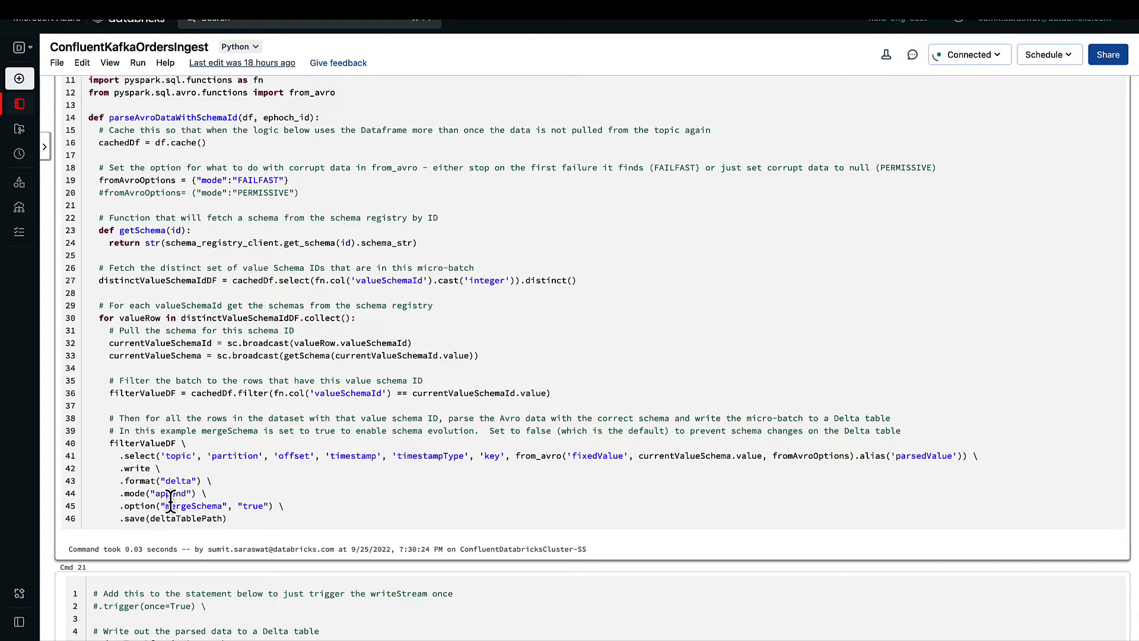
{"action": "mouse_move", "coordinate": [182, 507]}
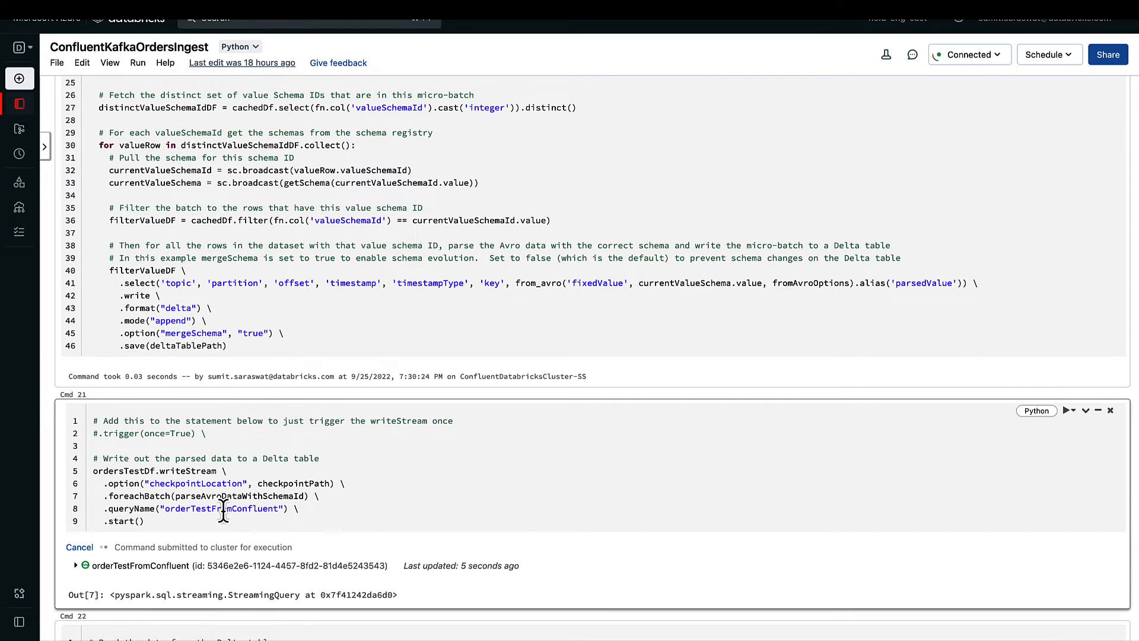
{"action": "scroll", "scroll_direction": "down", "scroll_amount": 3}
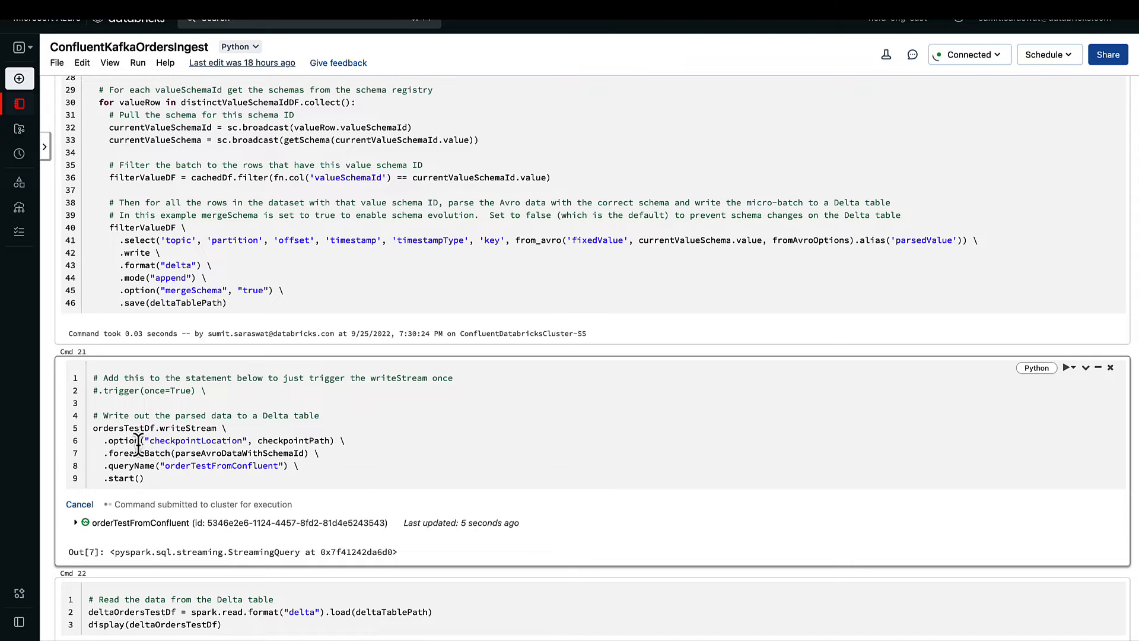
{"action": "mouse_move", "coordinate": [92, 497]}
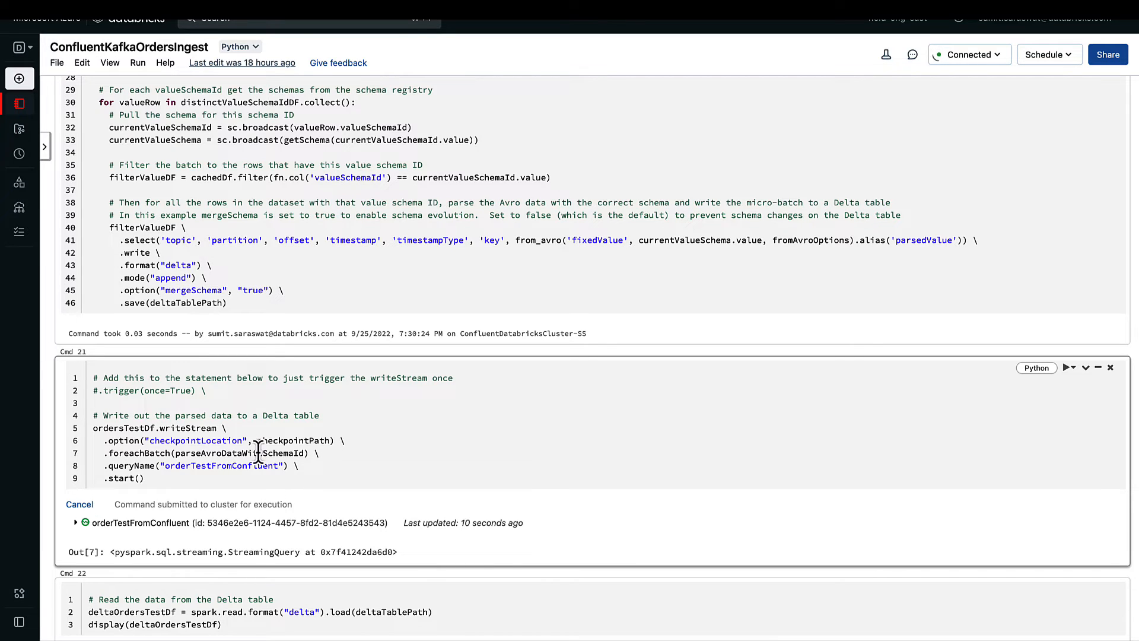
{"action": "mouse_move", "coordinate": [439, 405]}
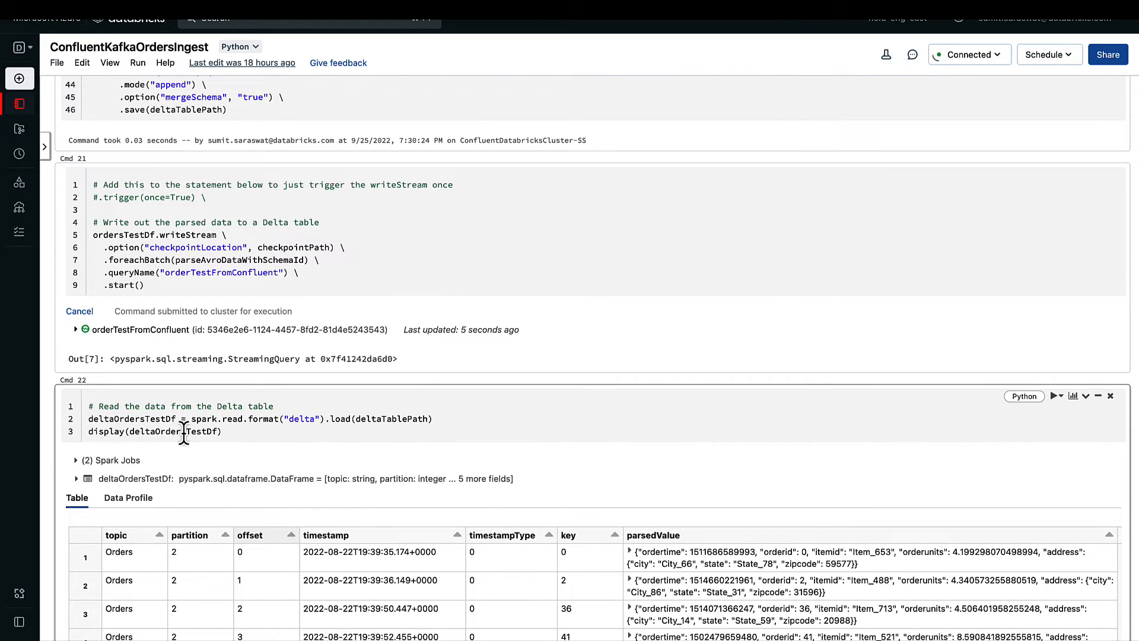
{"action": "mouse_move", "coordinate": [292, 417]}
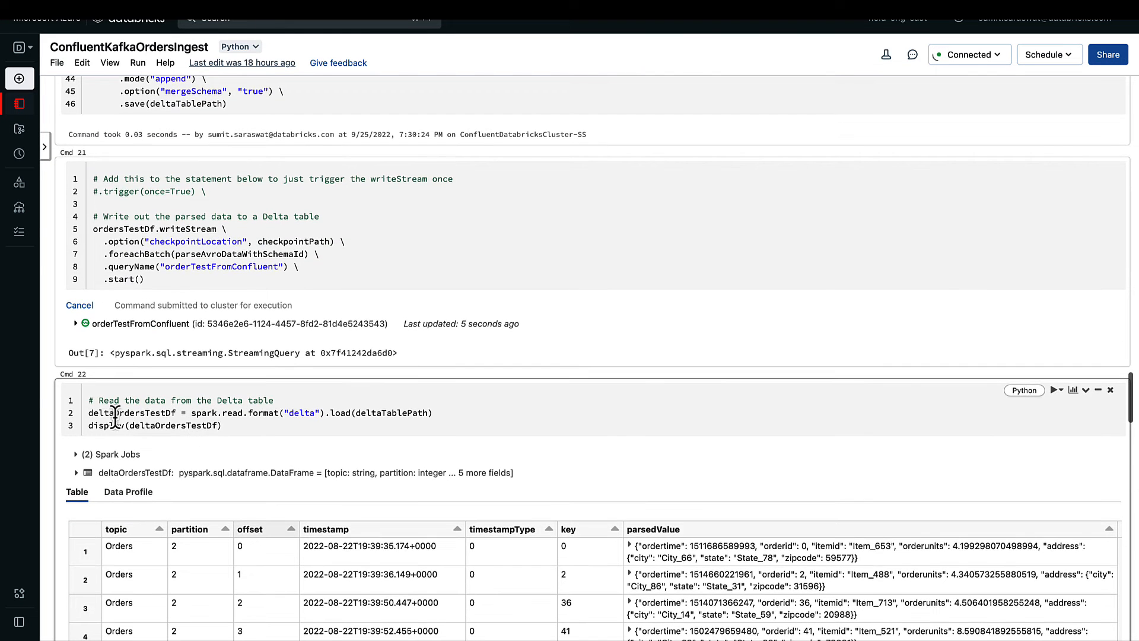
{"action": "mouse_move", "coordinate": [230, 425]}
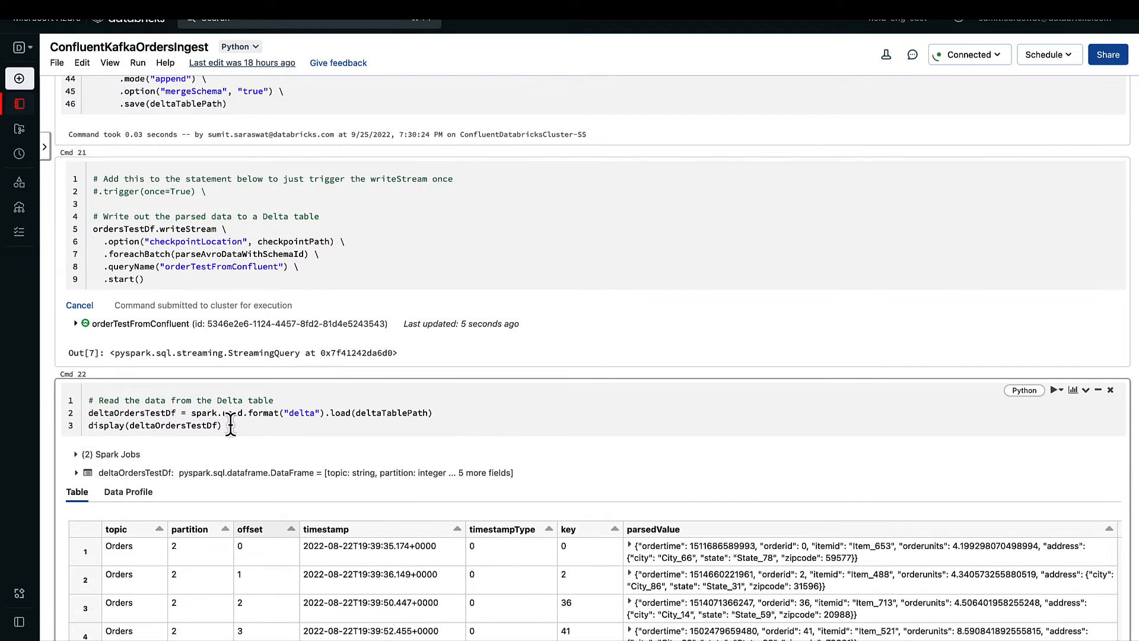
Scroll to the Delta table results showing topic, offset, key and parsedValue columns
{"action": "scroll", "scroll_direction": "down", "scroll_amount": 3}
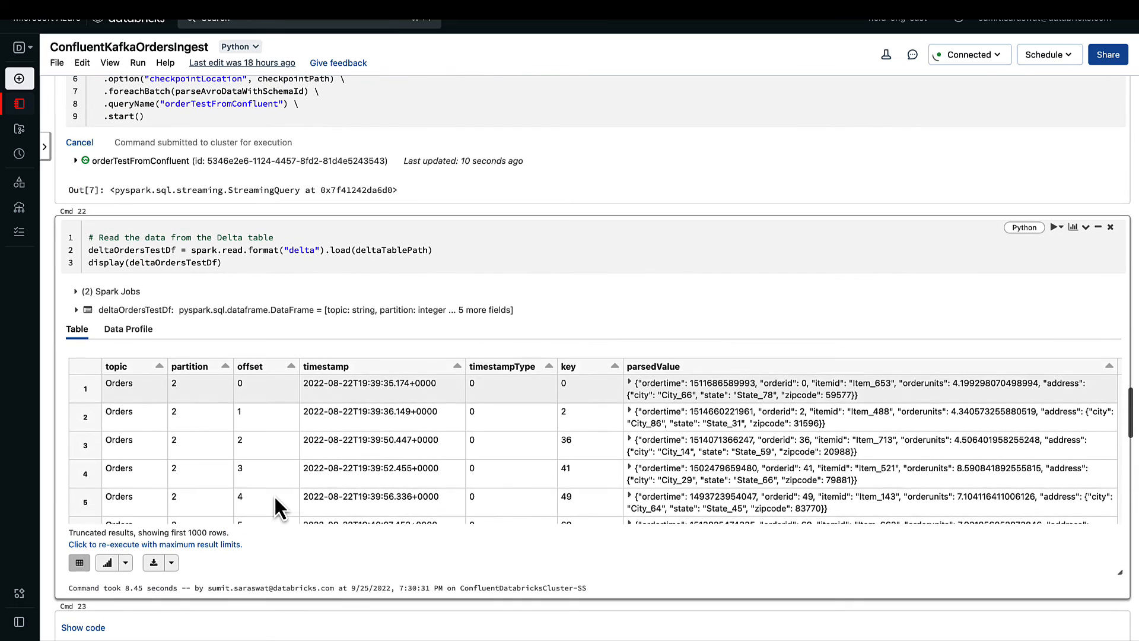
{"action": "mouse_move", "coordinate": [611, 449]}
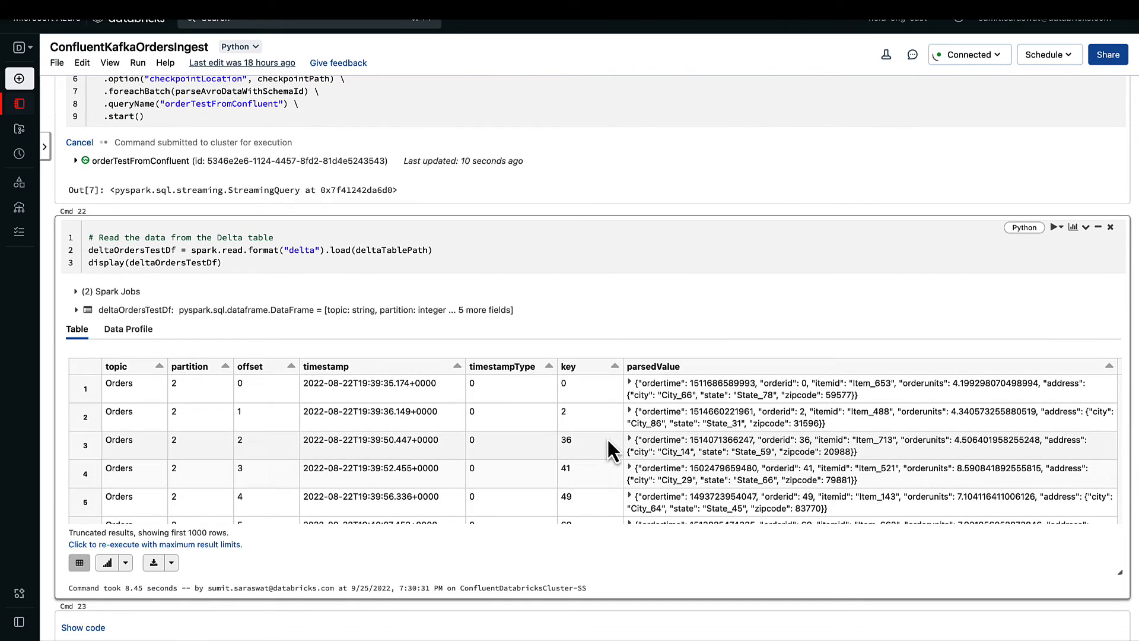
{"action": "scroll", "scroll_direction": "down", "scroll_amount": 3}
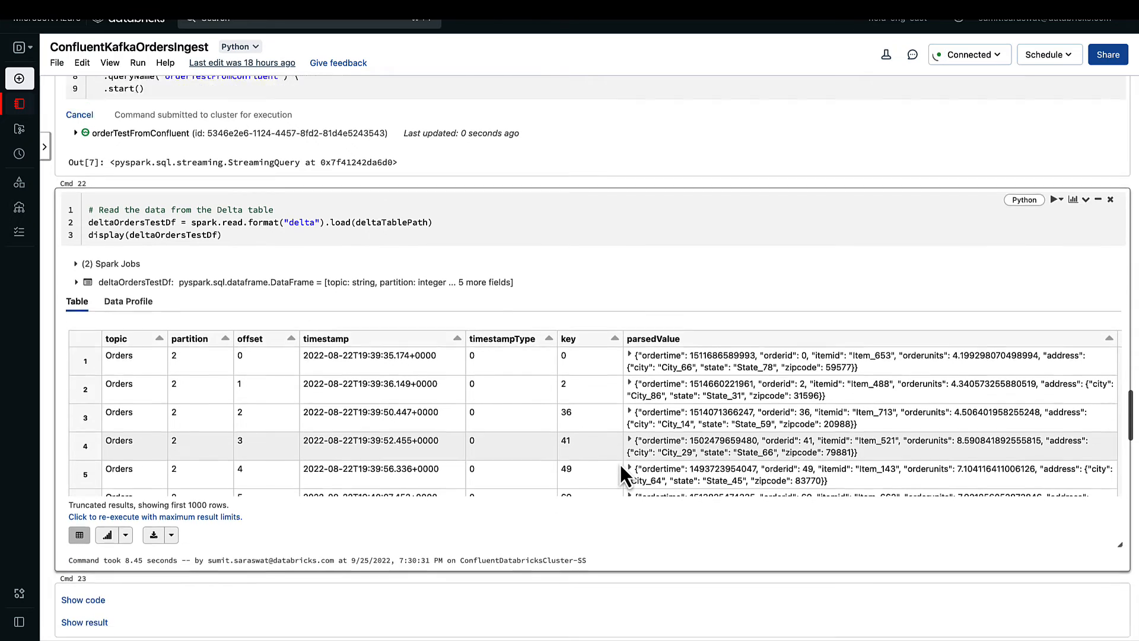
{"action": "scroll", "scroll_direction": "down", "scroll_amount": 3}
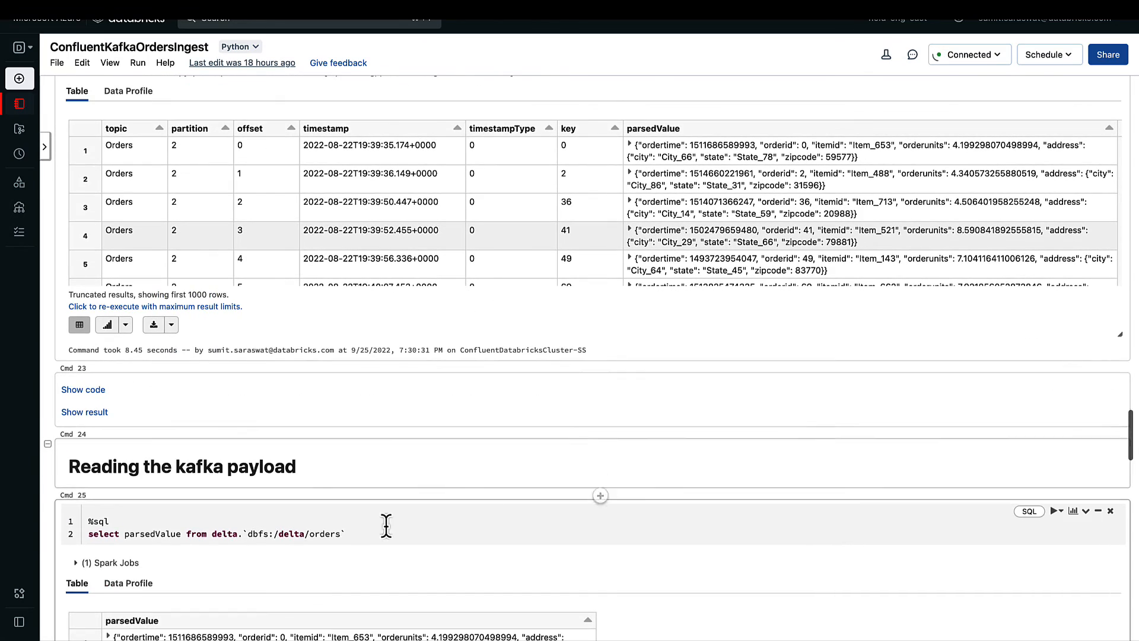
{"action": "scroll", "scroll_direction": "down", "scroll_amount": 3}
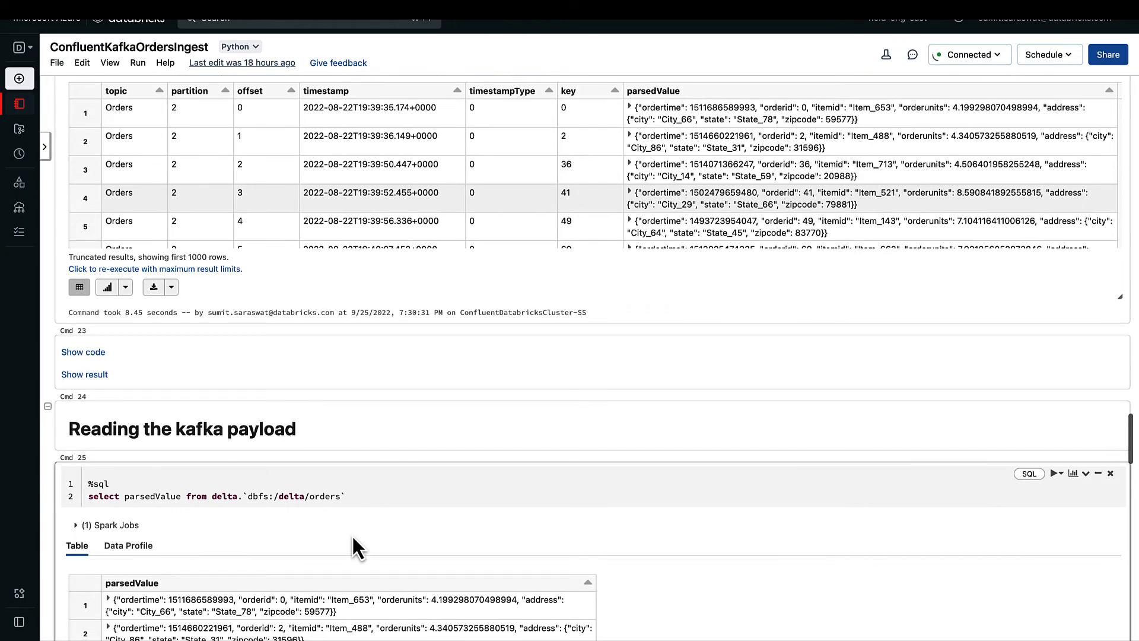
{"action": "scroll", "scroll_direction": "down", "scroll_amount": 3}
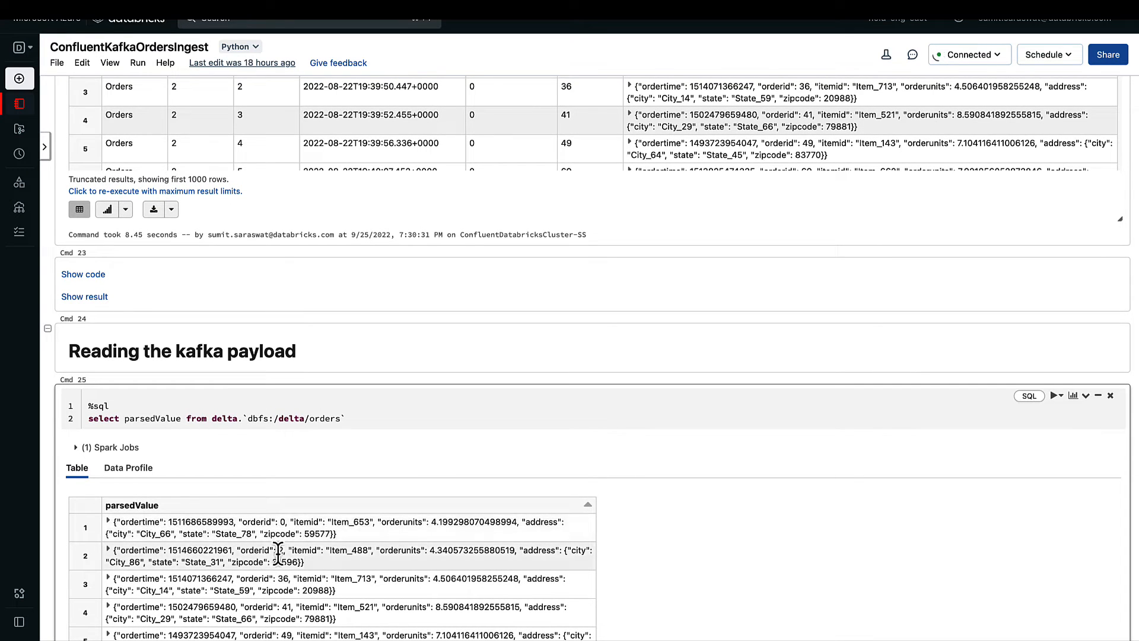
{"action": "scroll", "scroll_direction": "down", "scroll_amount": 3}
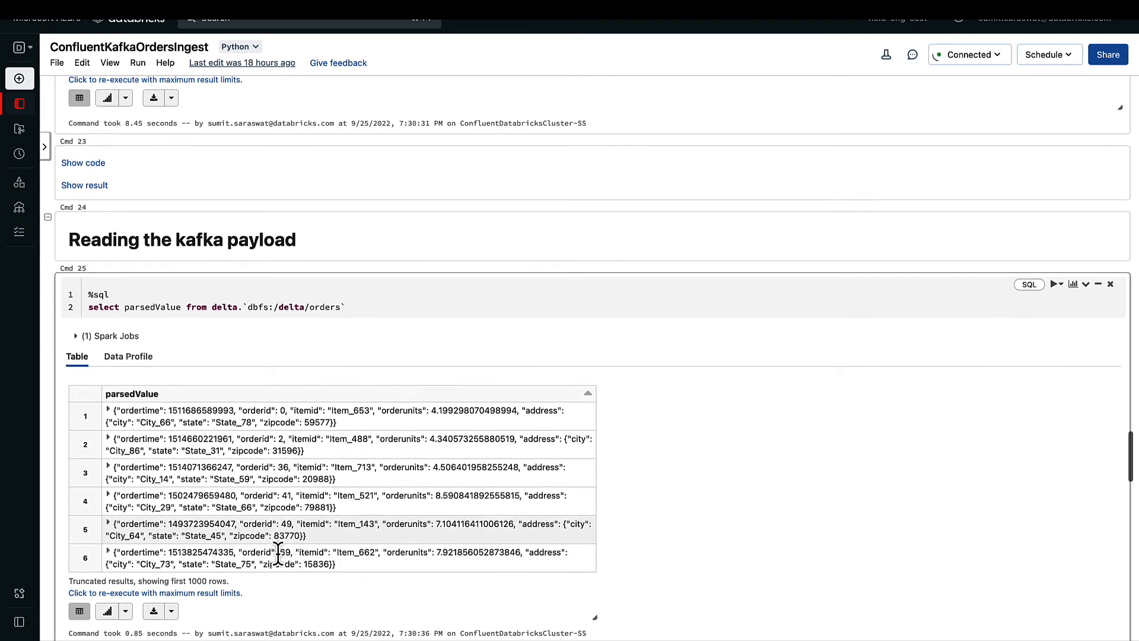
{"action": "scroll", "scroll_direction": "down", "scroll_amount": 3}
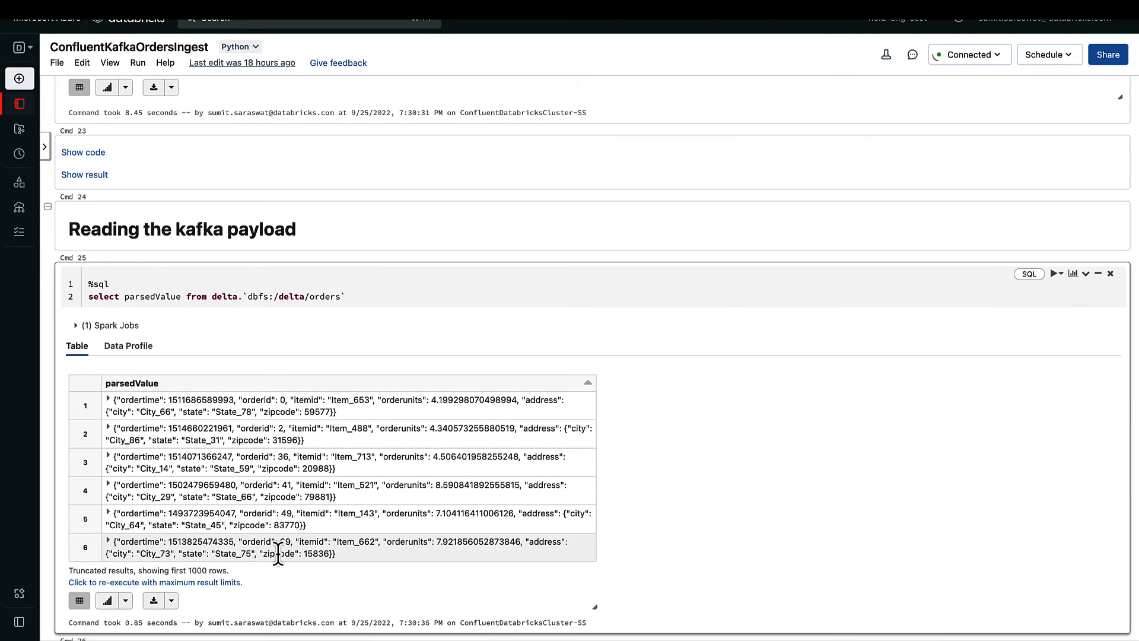
{"action": "scroll", "scroll_direction": "down", "scroll_amount": 3}
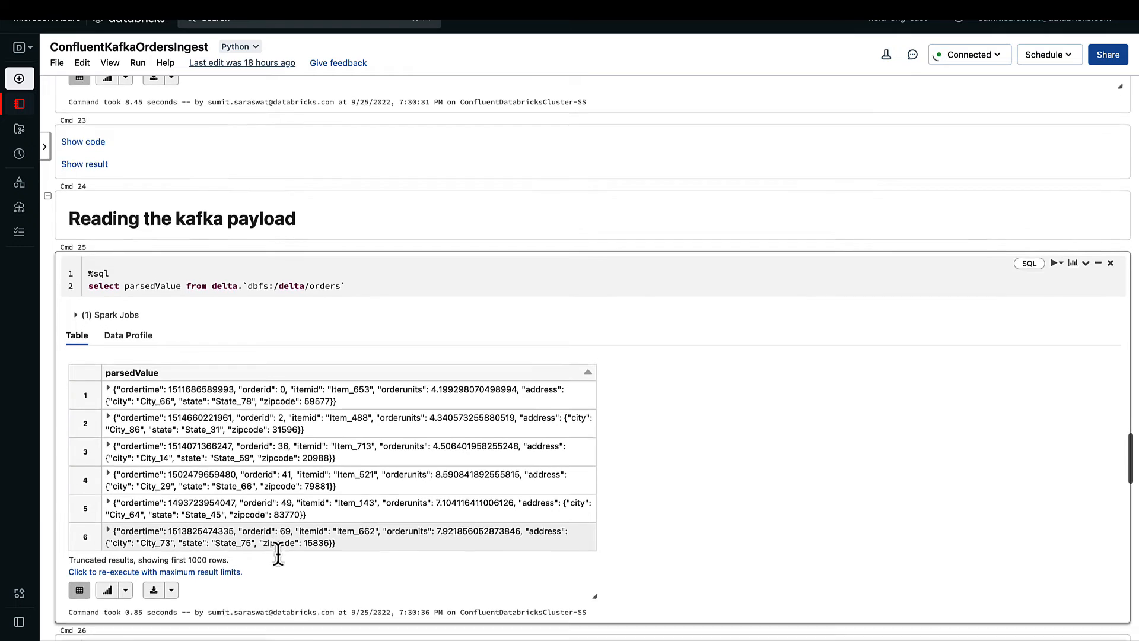
{"action": "scroll", "scroll_direction": "down", "scroll_amount": 3}
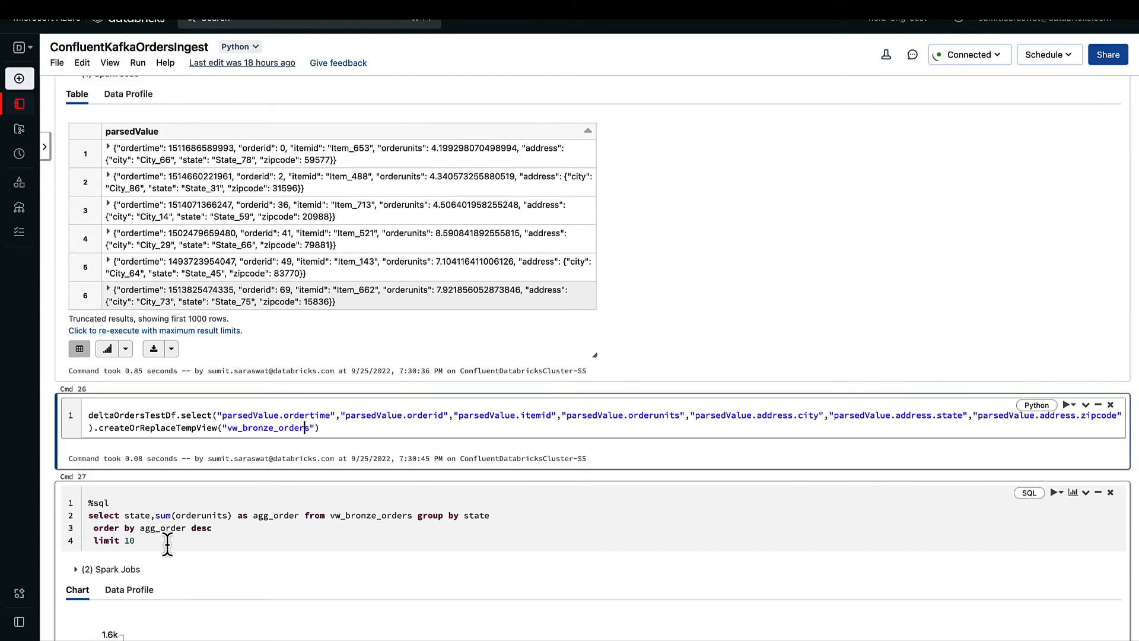
{"action": "scroll", "scroll_direction": "down", "scroll_amount": 3}
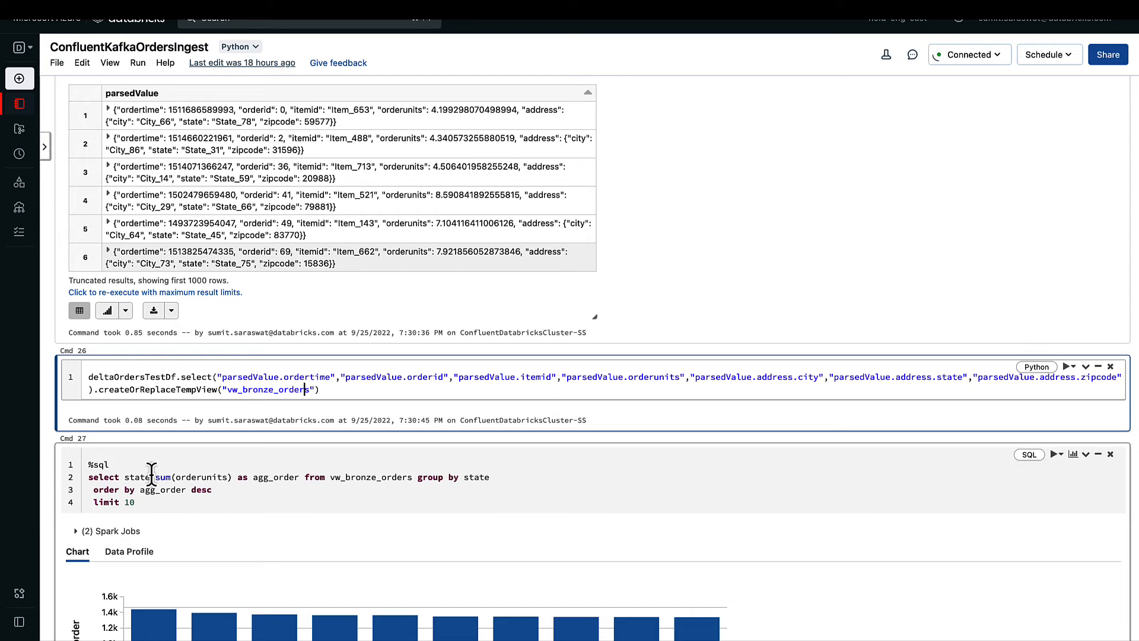
{"action": "mouse_move", "coordinate": [199, 491]}
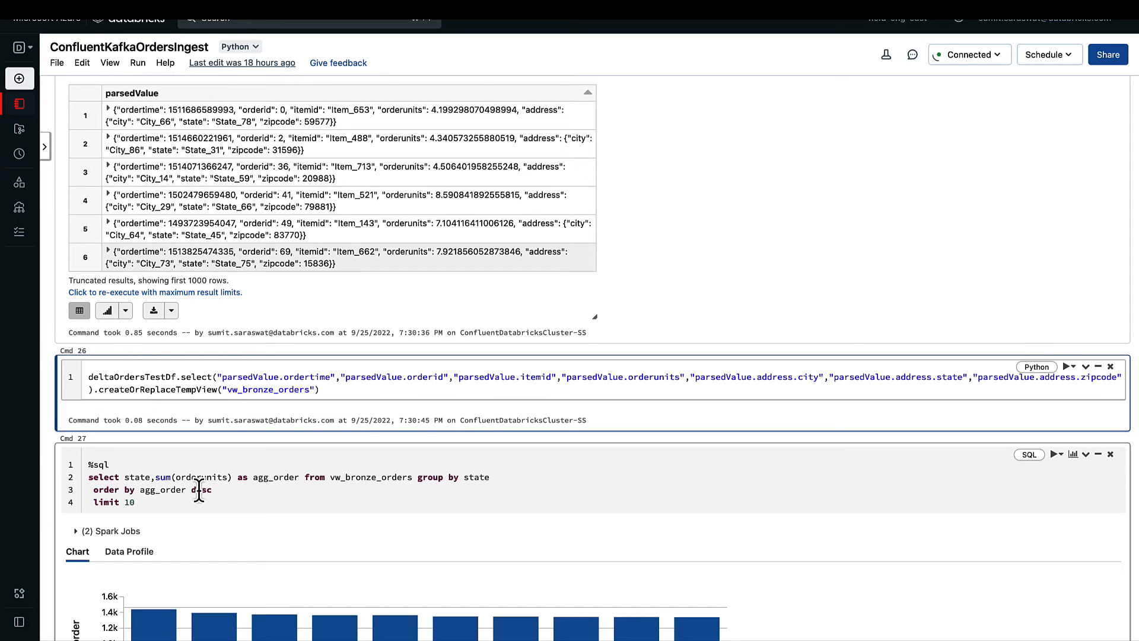
{"action": "scroll", "scroll_direction": "down", "scroll_amount": 3}
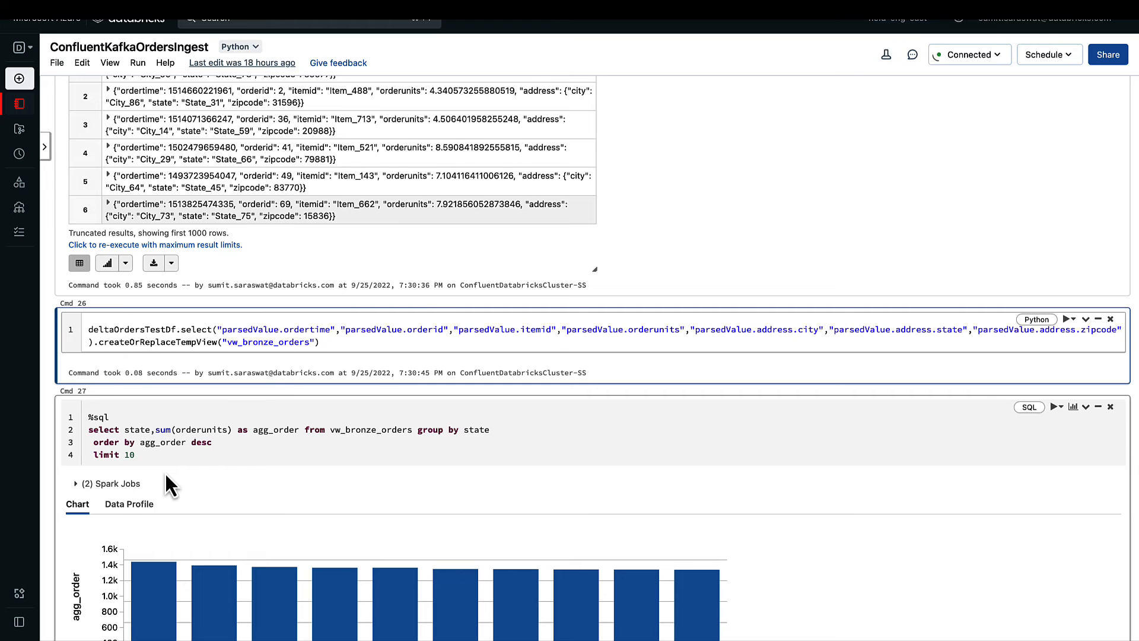
{"action": "scroll", "scroll_direction": "down", "scroll_amount": 3}
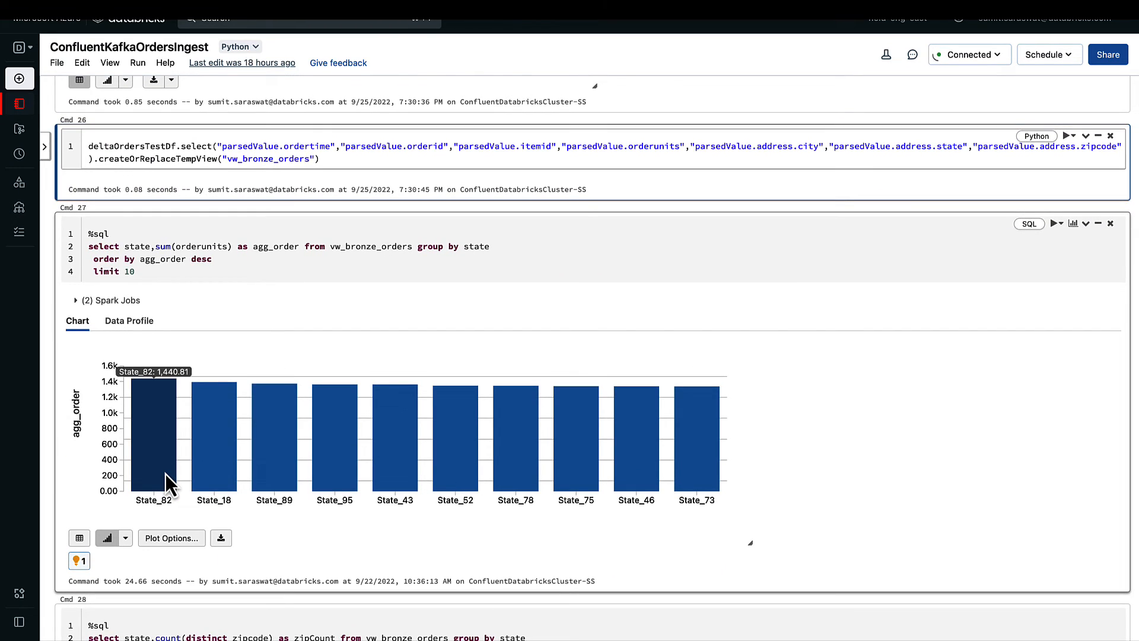
{"action": "scroll", "scroll_direction": "down", "scroll_amount": 3}
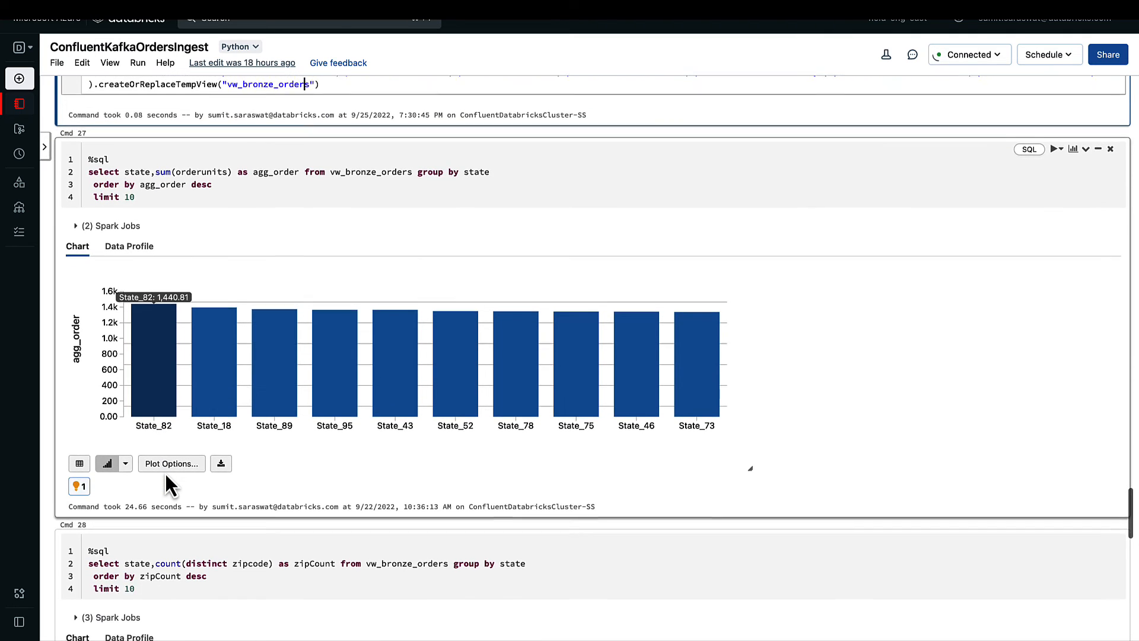
{"action": "scroll", "scroll_direction": "down", "scroll_amount": 3}
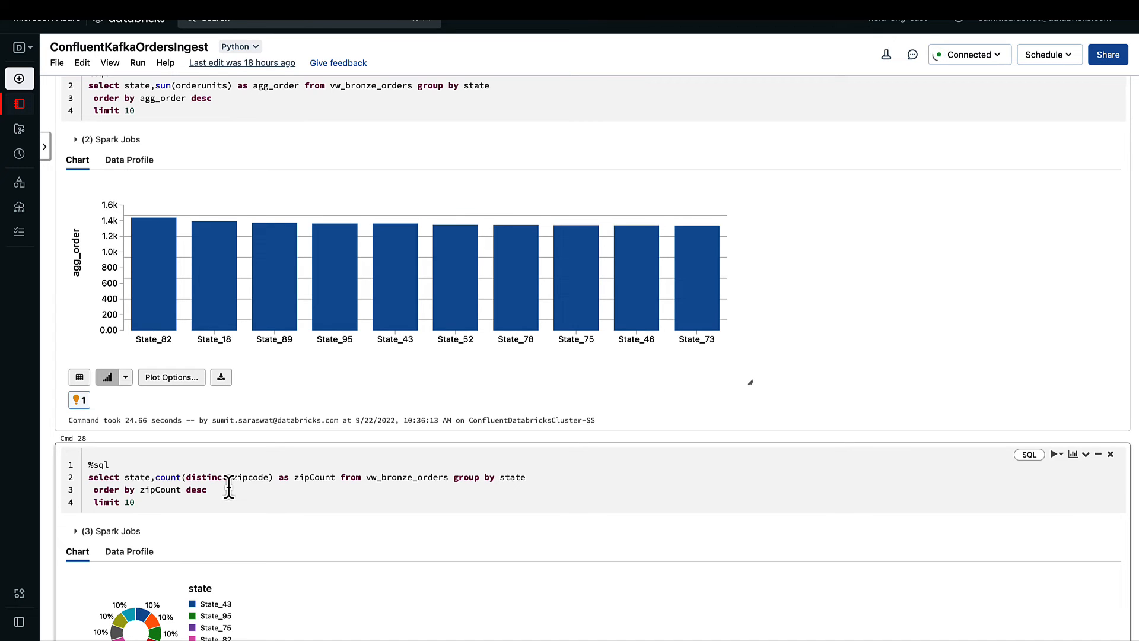
{"action": "scroll", "scroll_direction": "down", "scroll_amount": 3}
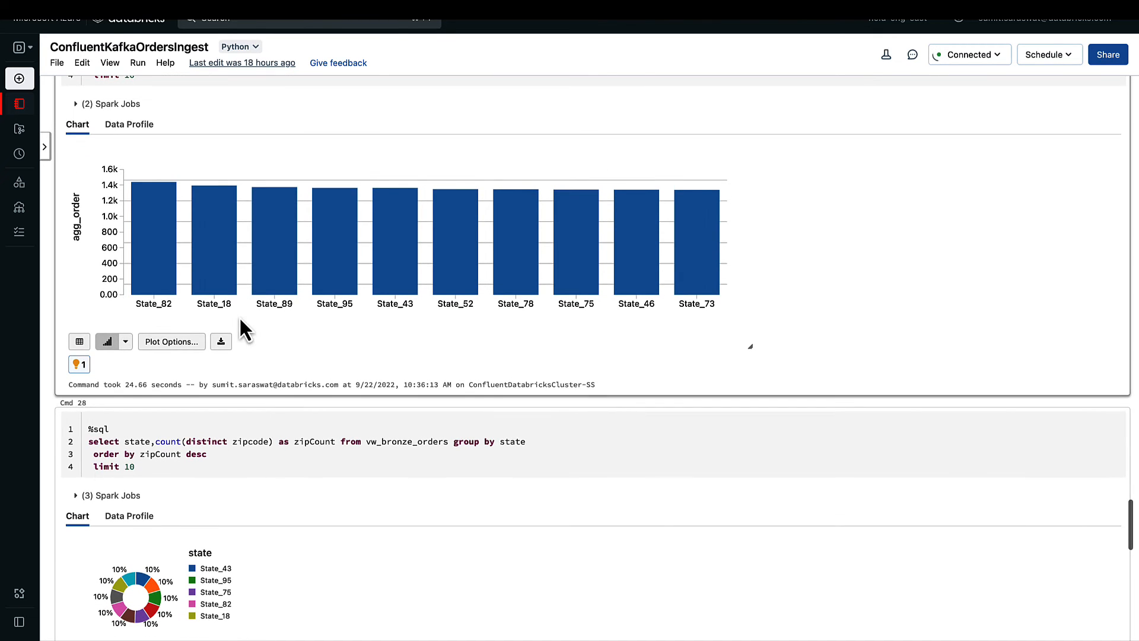
{"action": "left_click", "coordinate": [79, 341]}
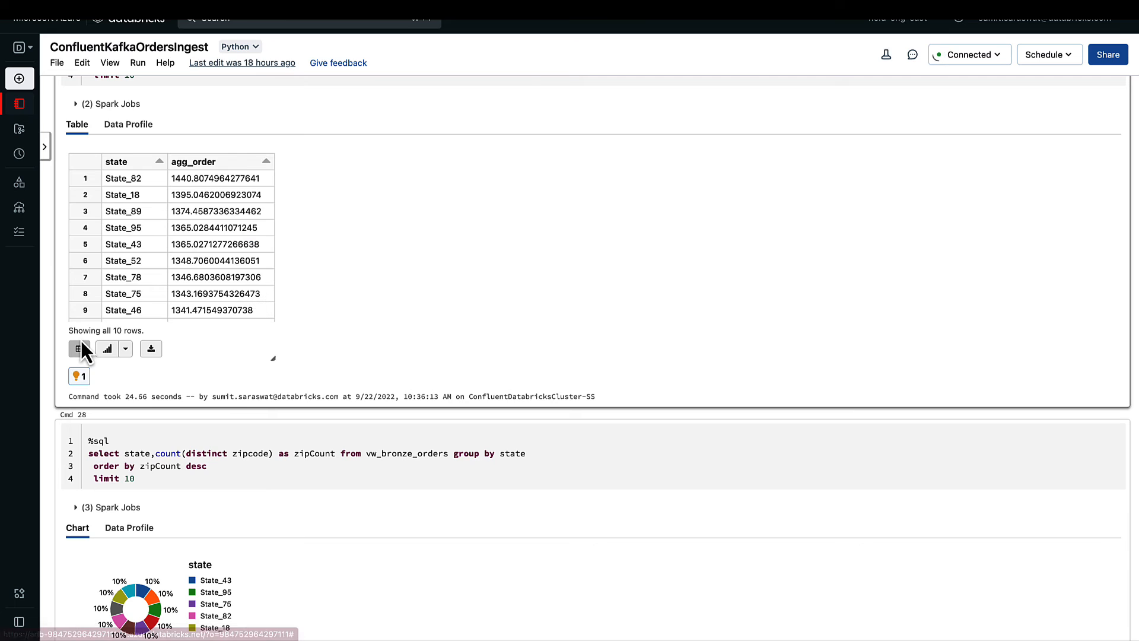
{"action": "left_click", "coordinate": [107, 349]}
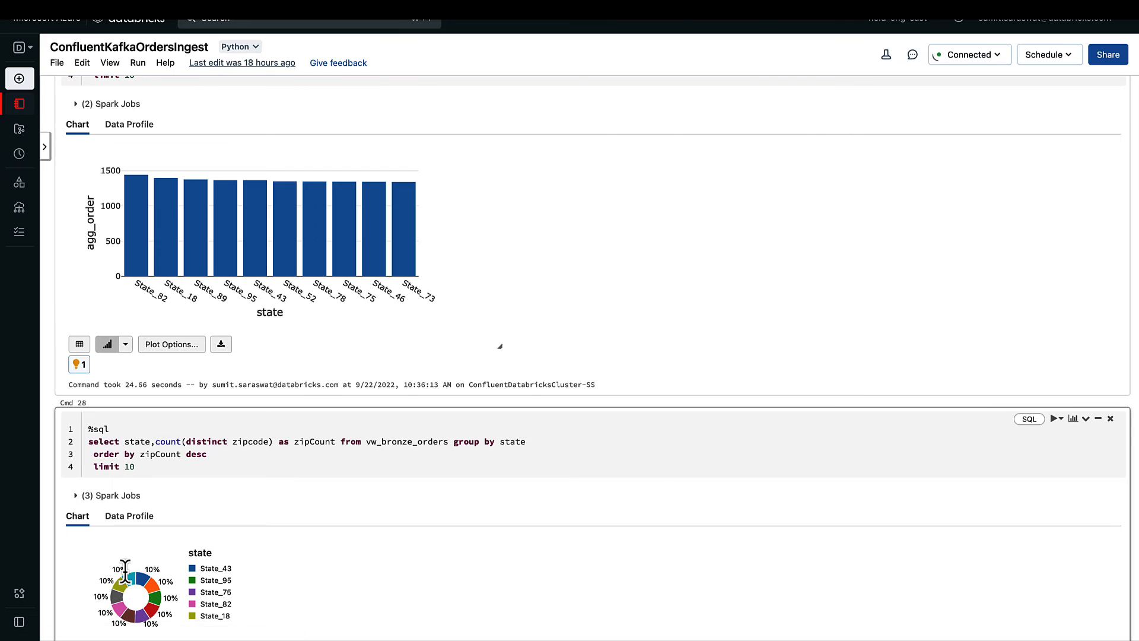
{"action": "scroll", "scroll_direction": "down", "scroll_amount": 3}
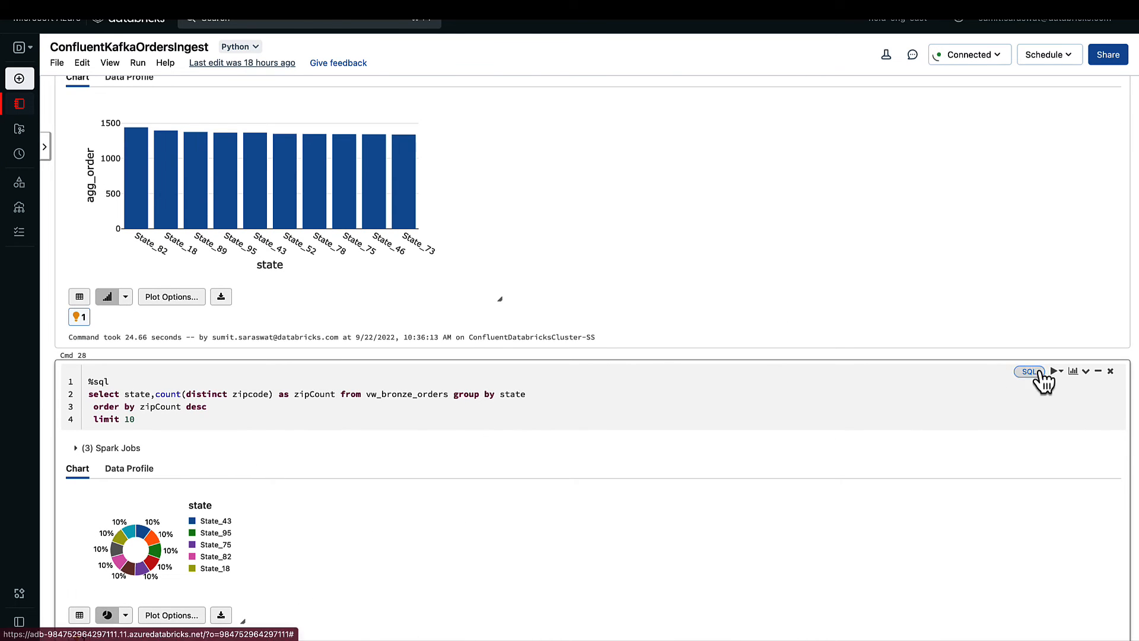
{"action": "mouse_move", "coordinate": [1072, 370]}
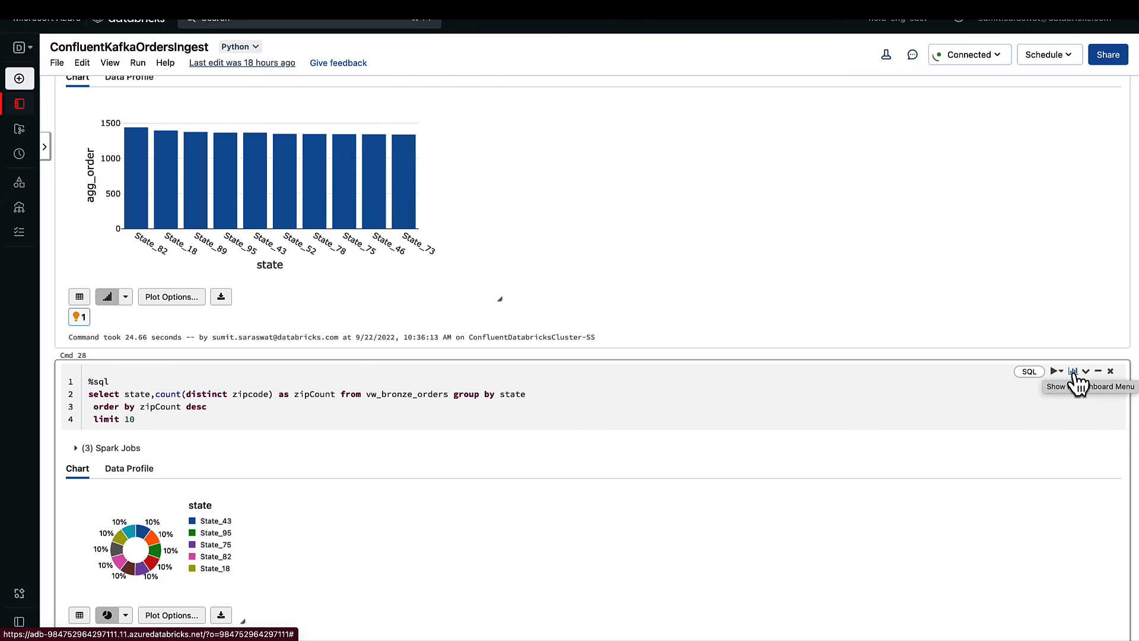
Go to the State order analytics dashboard from the zip count chart's dashboard menu
{"action": "left_click", "coordinate": [1077, 370]}
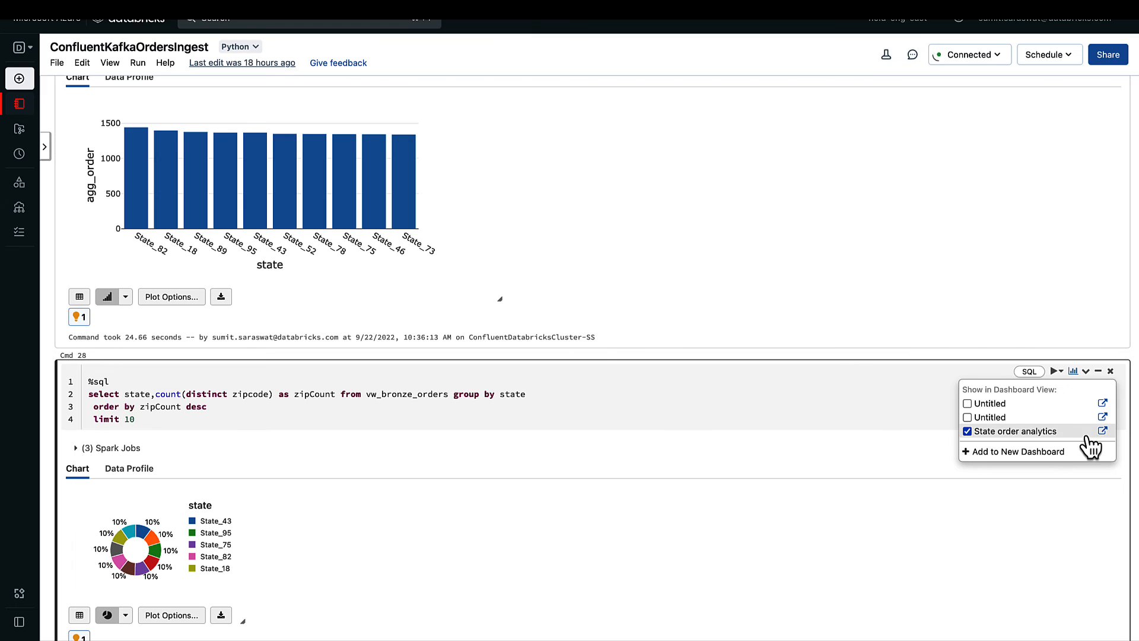
{"action": "mouse_move", "coordinate": [1103, 431]}
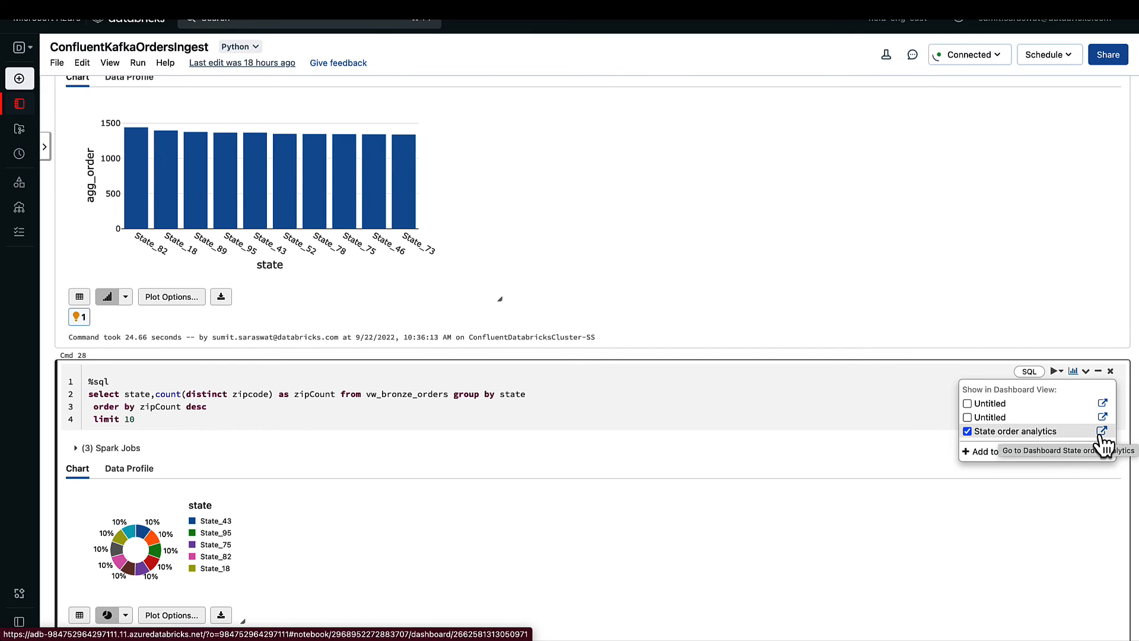
{"action": "left_click", "coordinate": [1100, 429]}
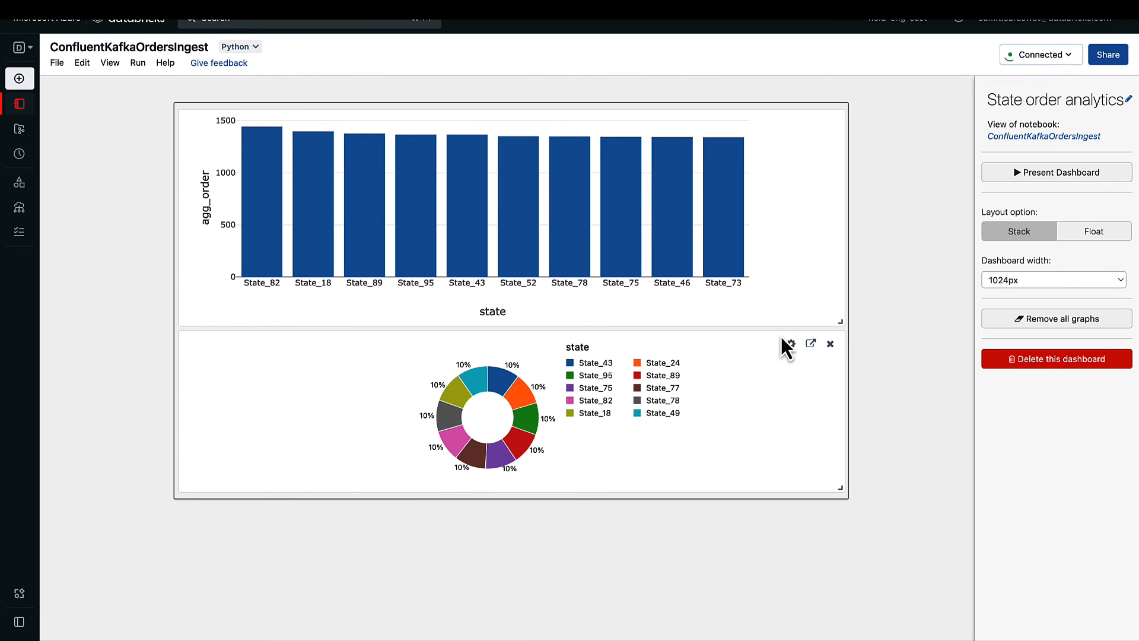
{"action": "mouse_move", "coordinate": [652, 212]}
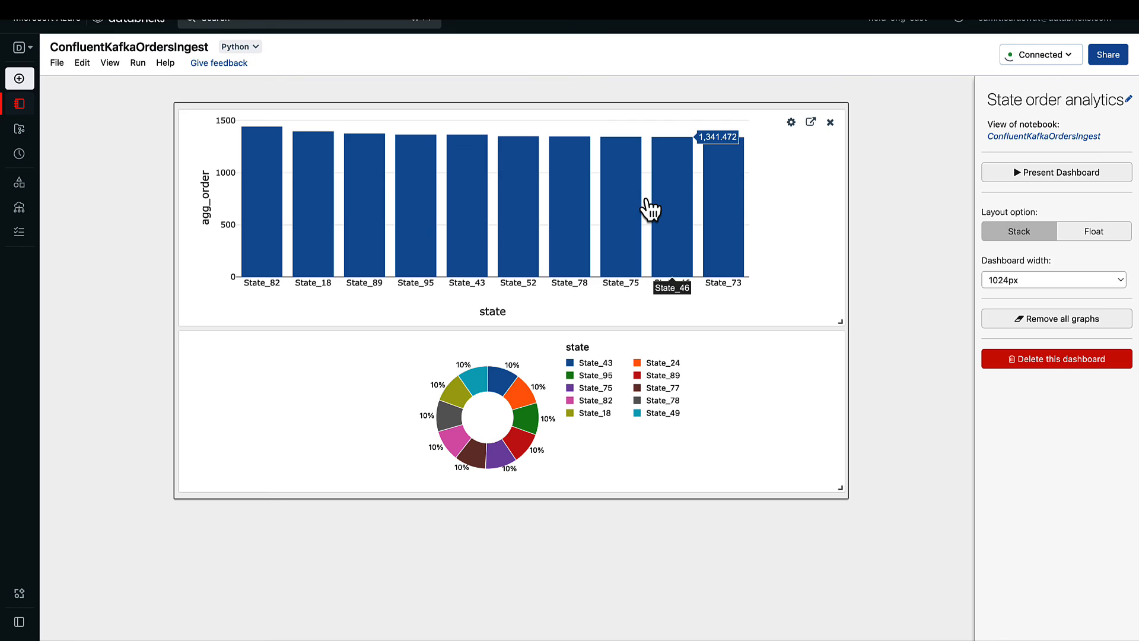